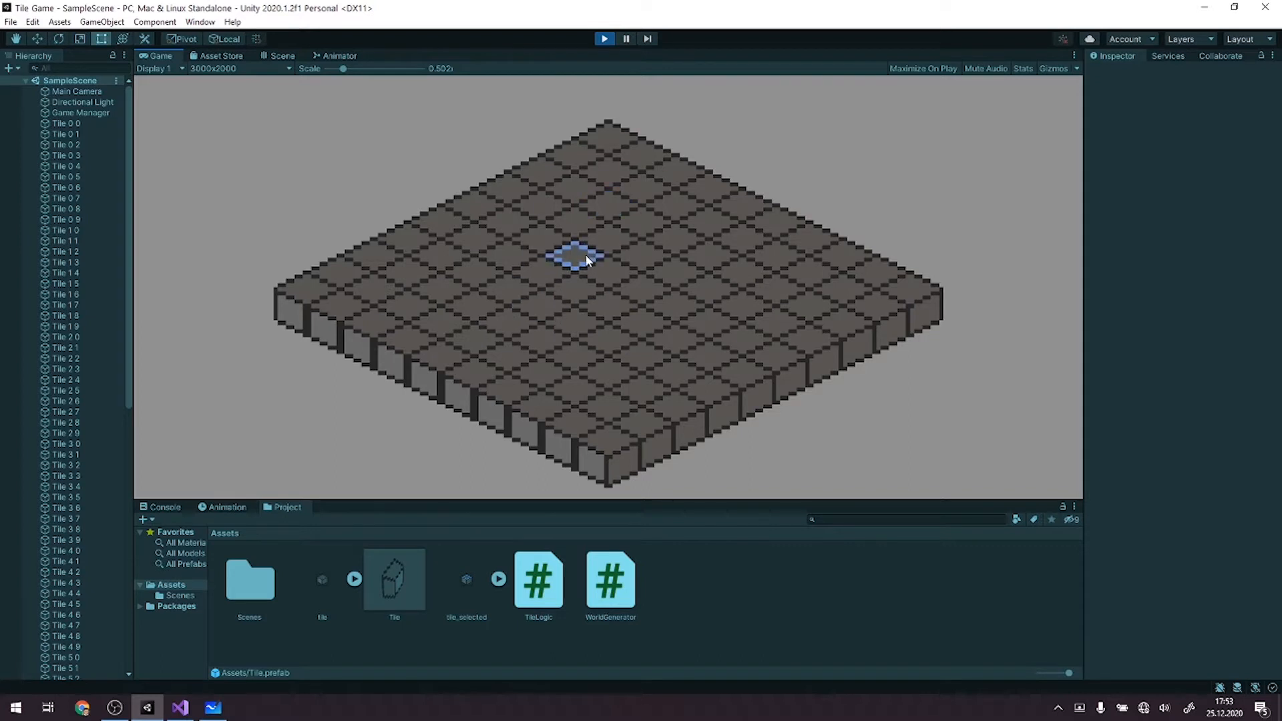
Inspect the Main Camera's settings, then stop the running play mode.
left_click(78, 91)
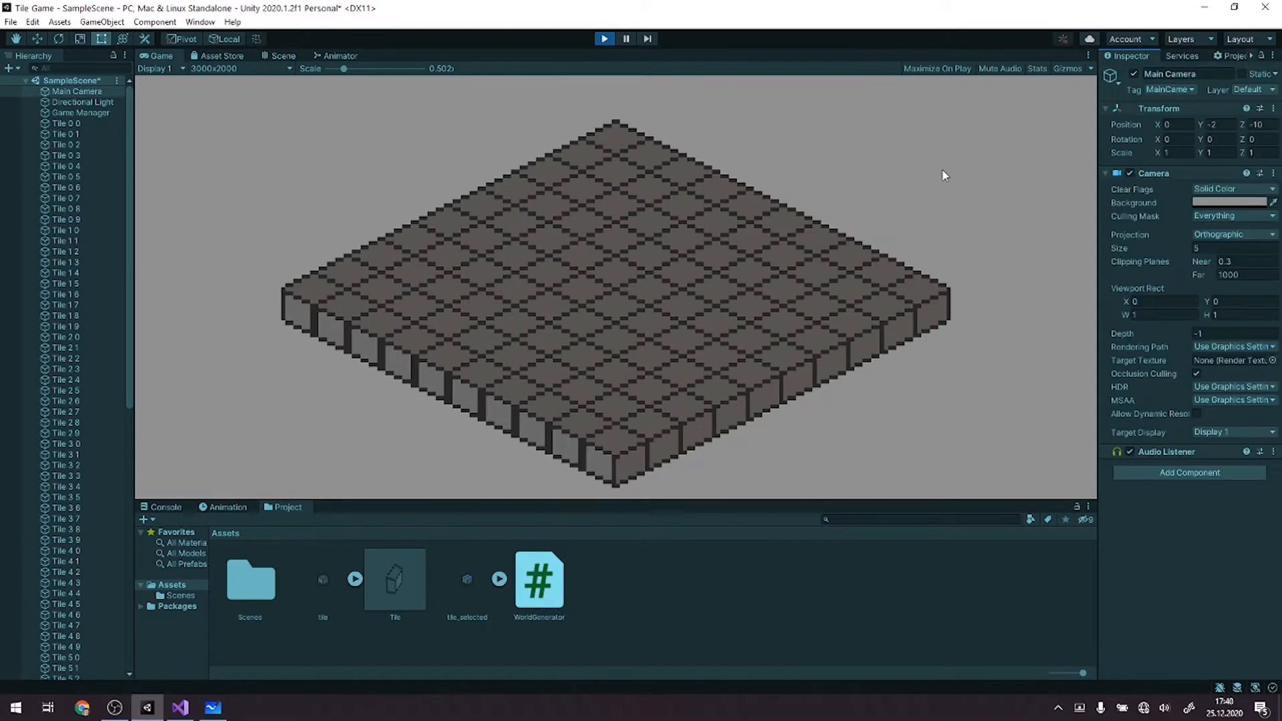
mouse_move(961, 187)
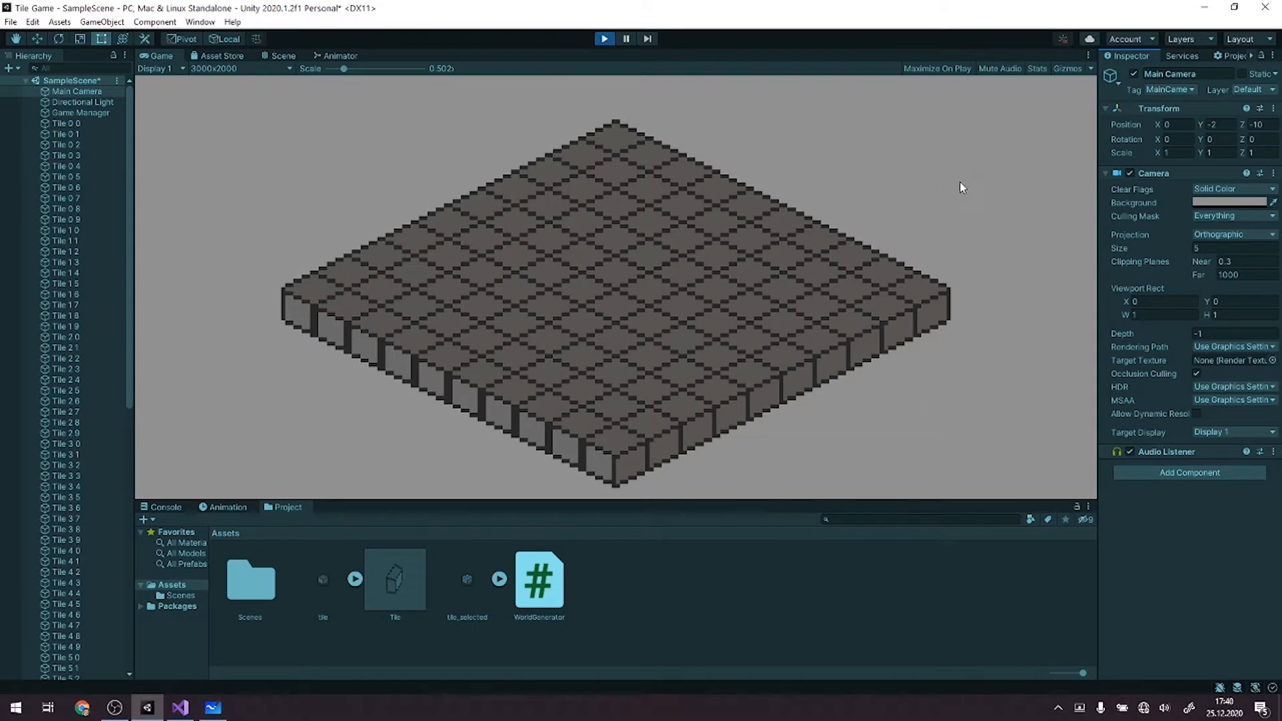
mouse_move(630, 231)
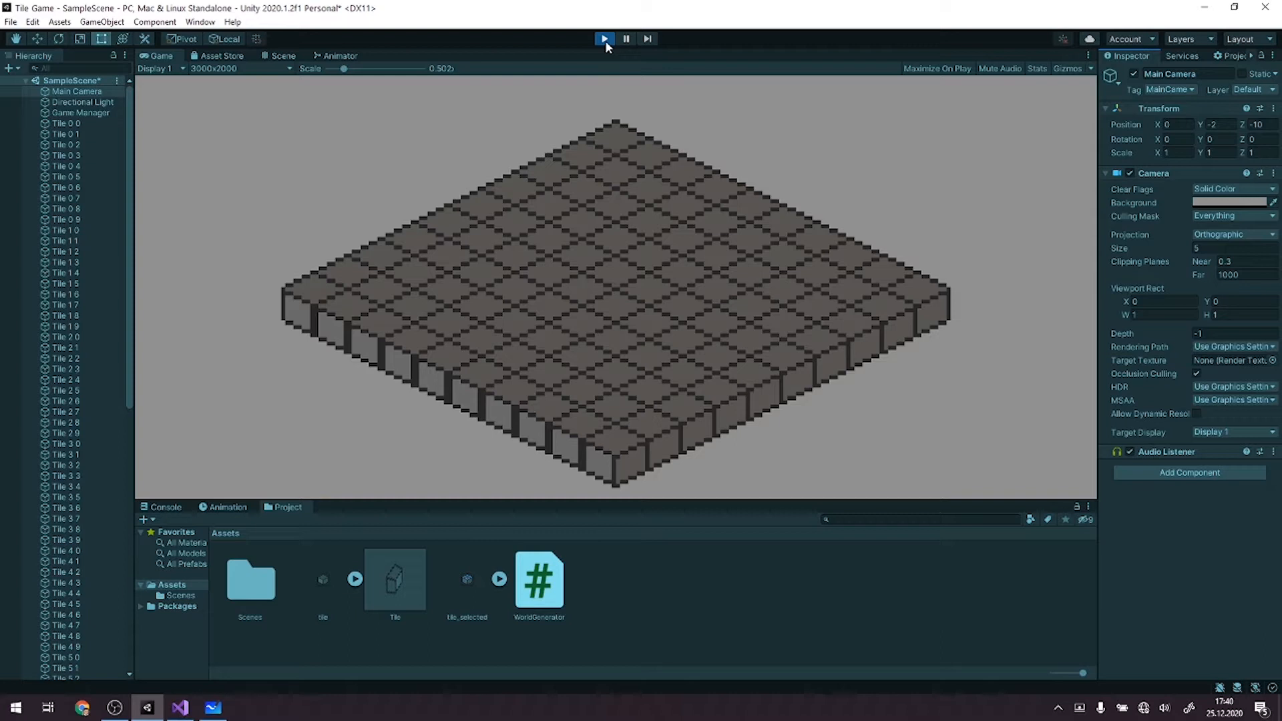
mouse_move(634, 69)
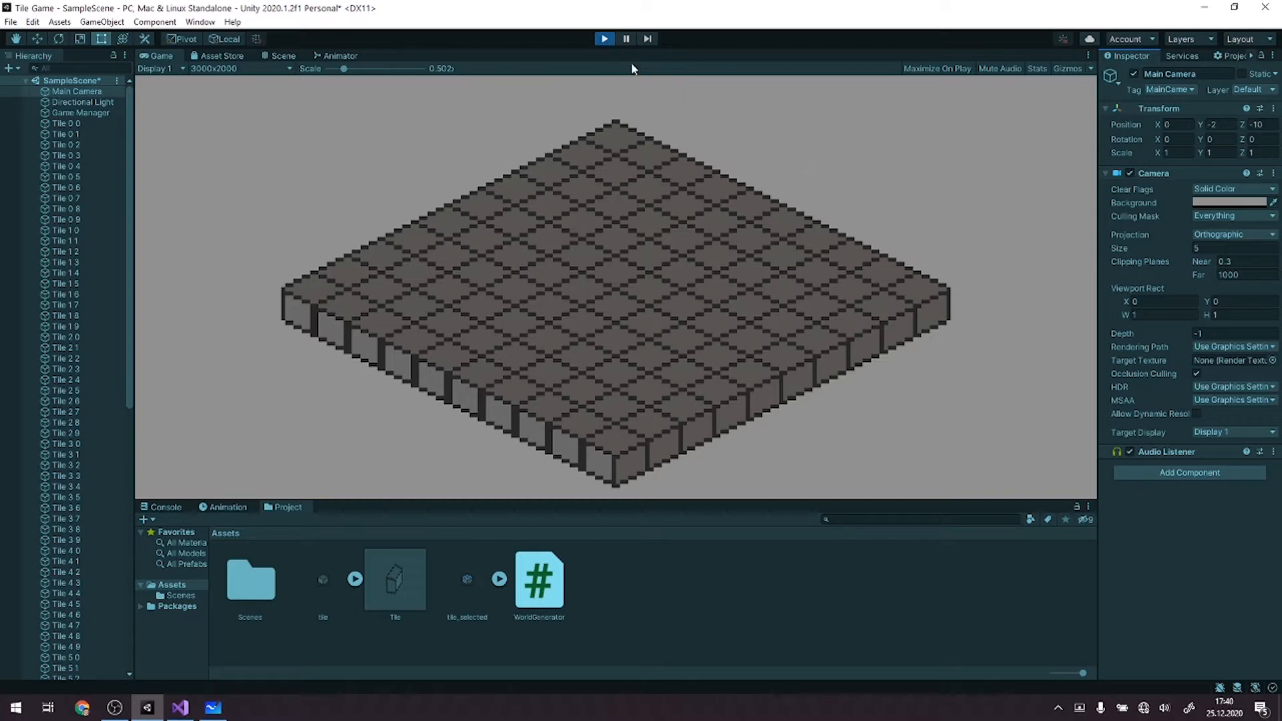
left_click(394, 579)
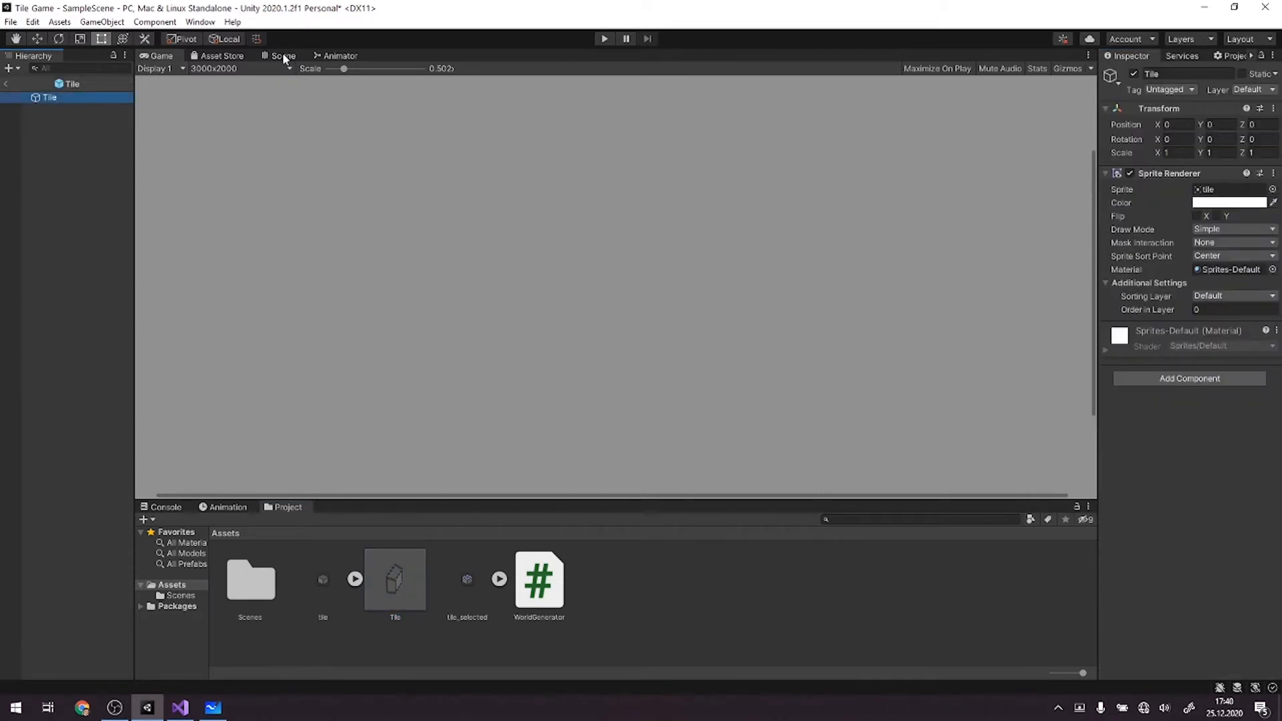
Add a new TileLogic script component to the Tile prefab.
left_click(281, 55)
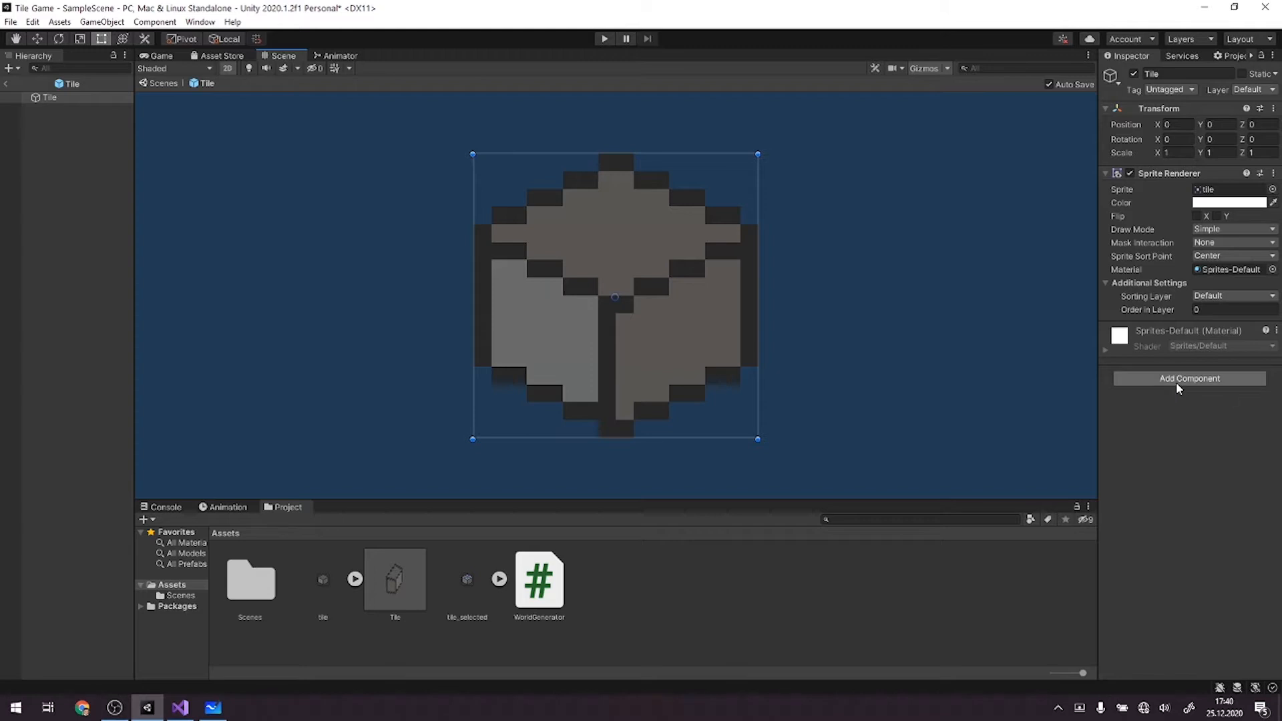
left_click(1188, 377)
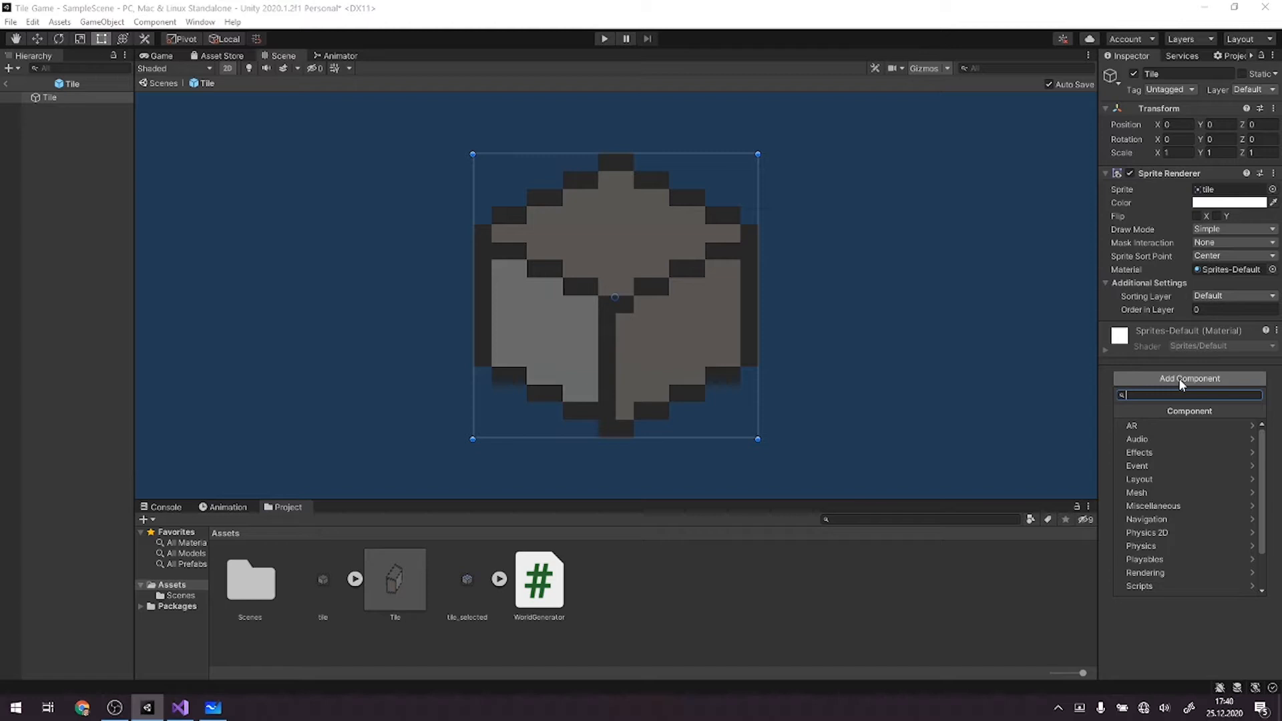
type("Tile")
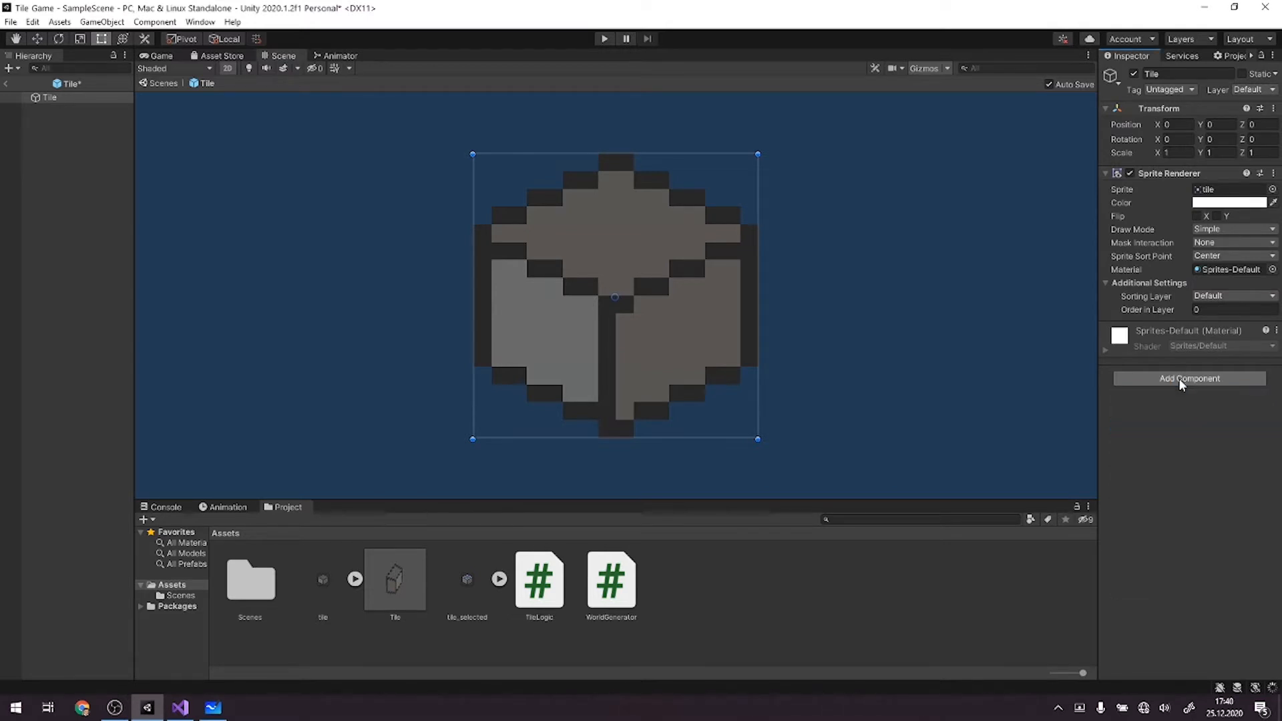
Add a Polygon Collider 2D component to the Tile prefab.
left_click(1189, 378)
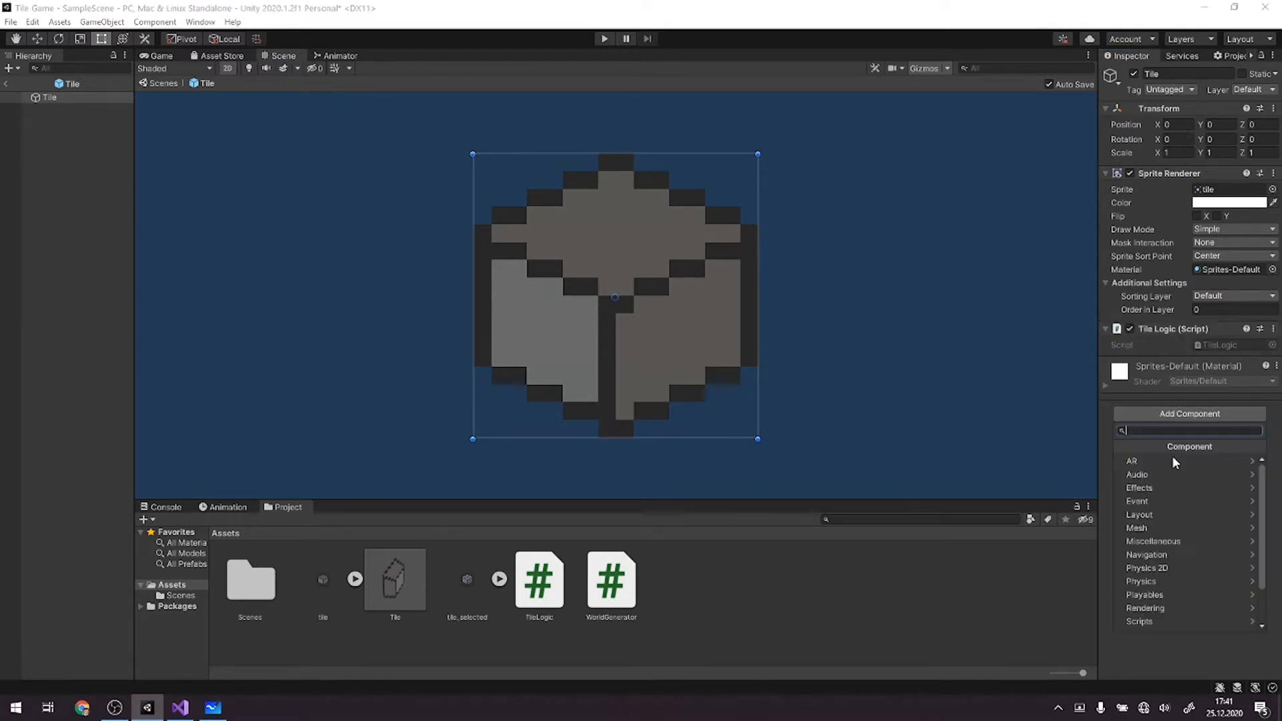
type("Col")
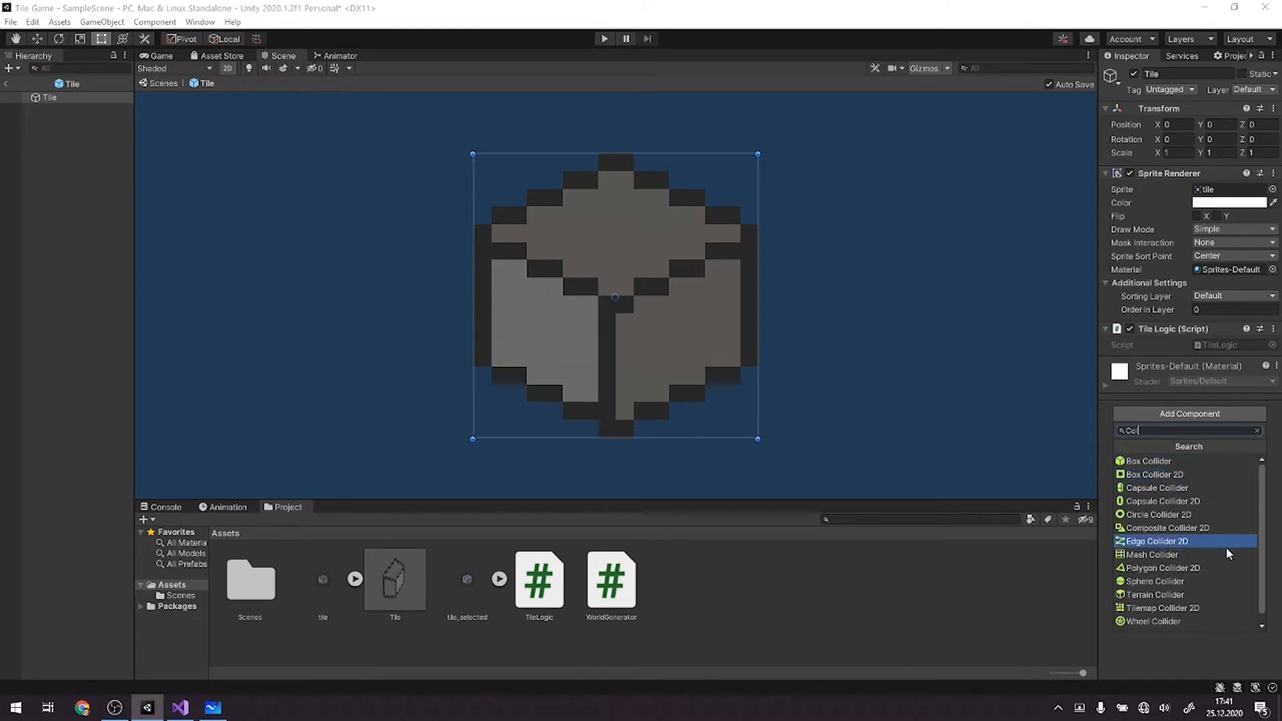
left_click(1161, 568)
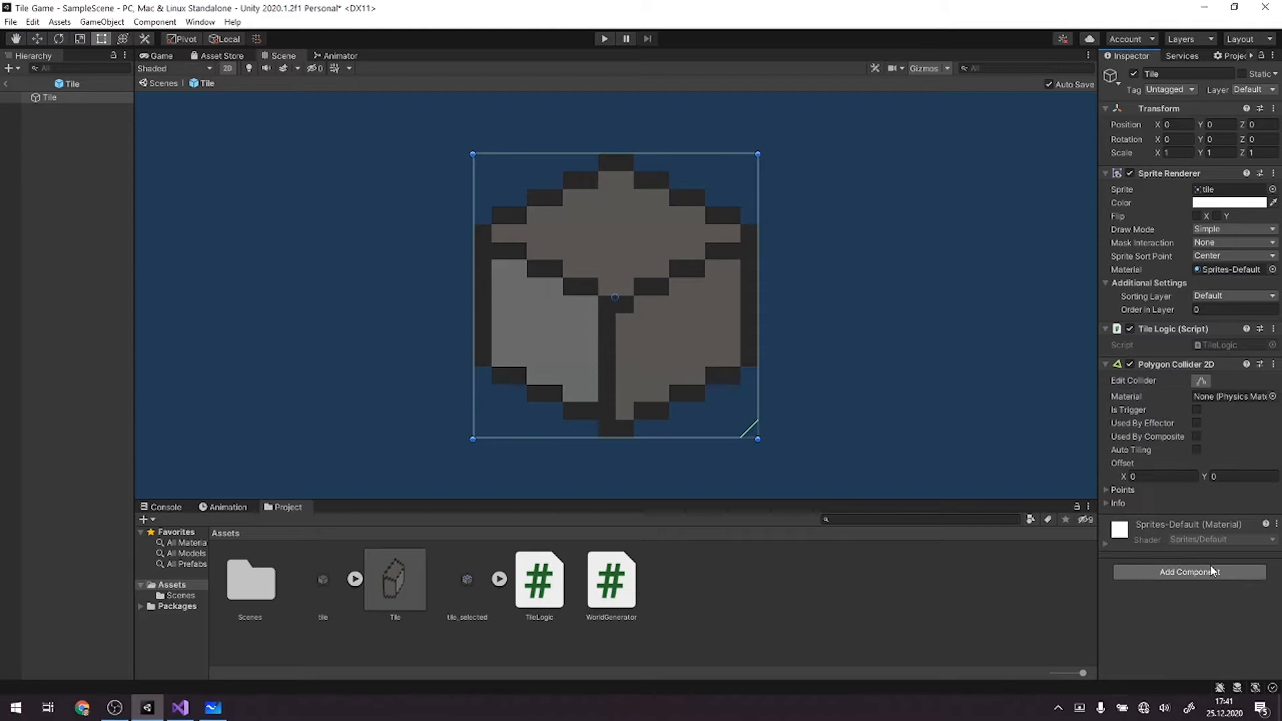
mouse_move(790, 251)
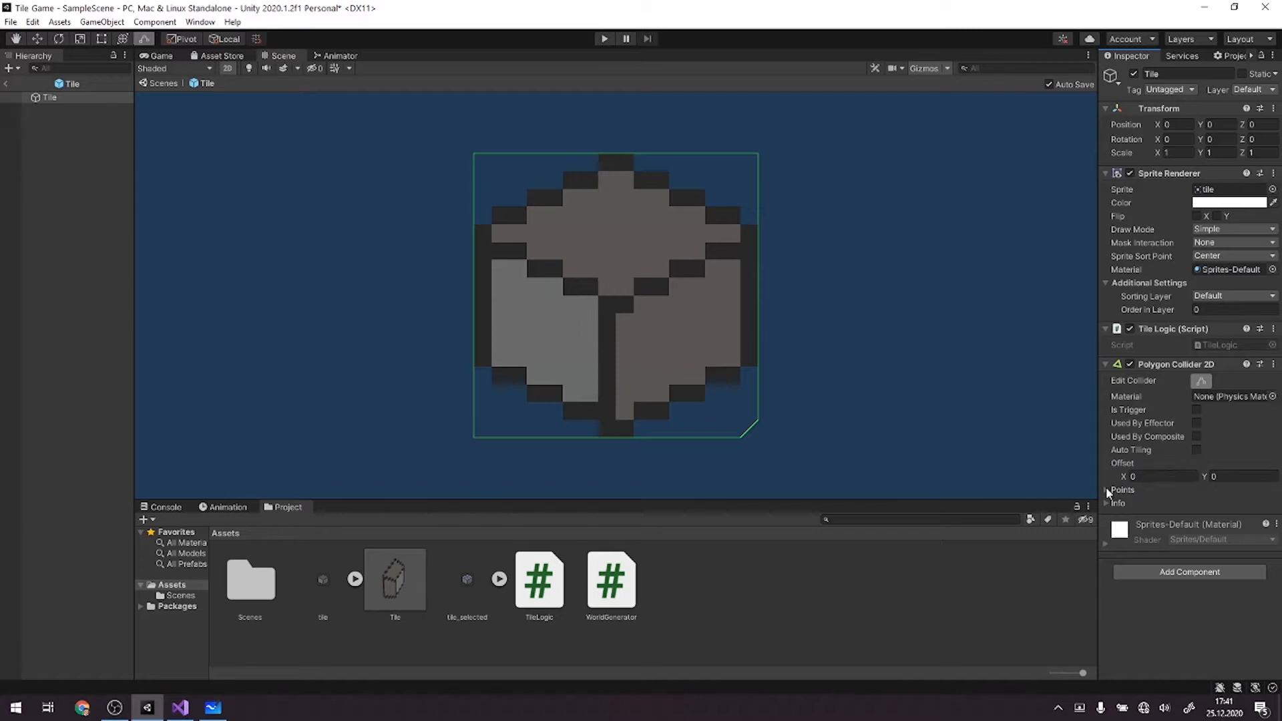
Expand the collider's Points > Paths > Element 0 list to reveal the vertex coordinates.
left_click(1108, 489)
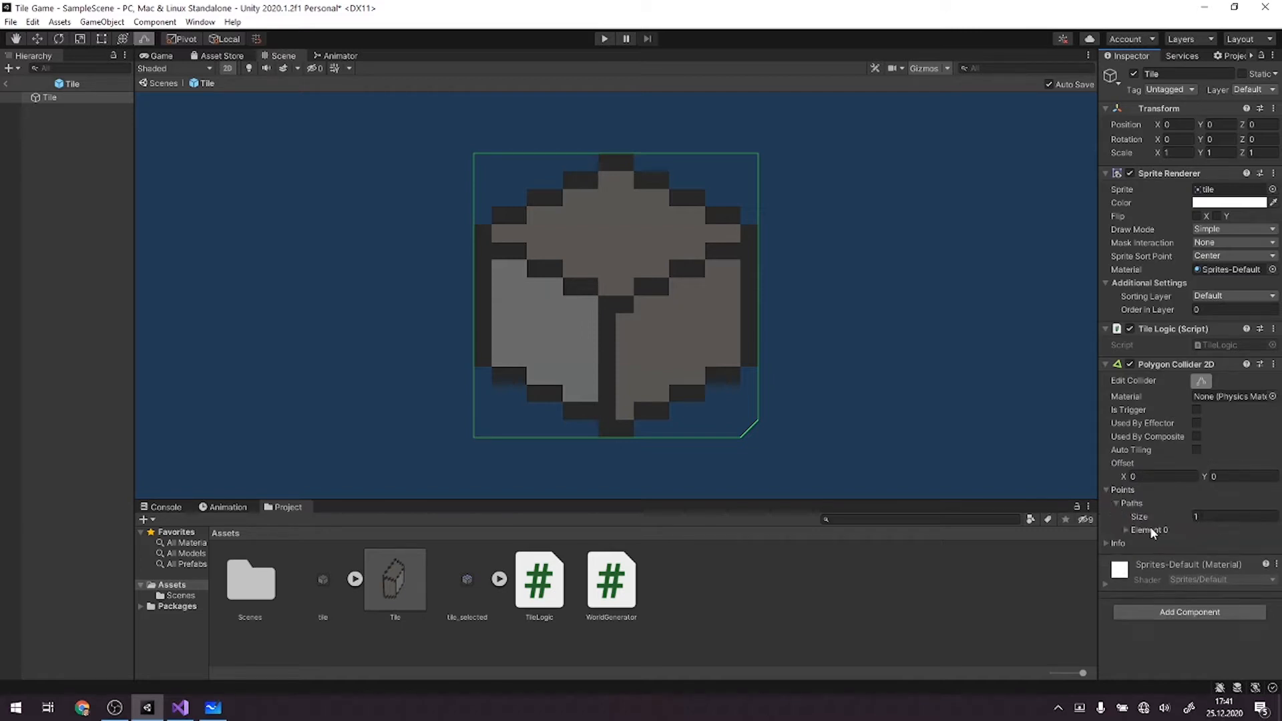
left_click(1126, 529)
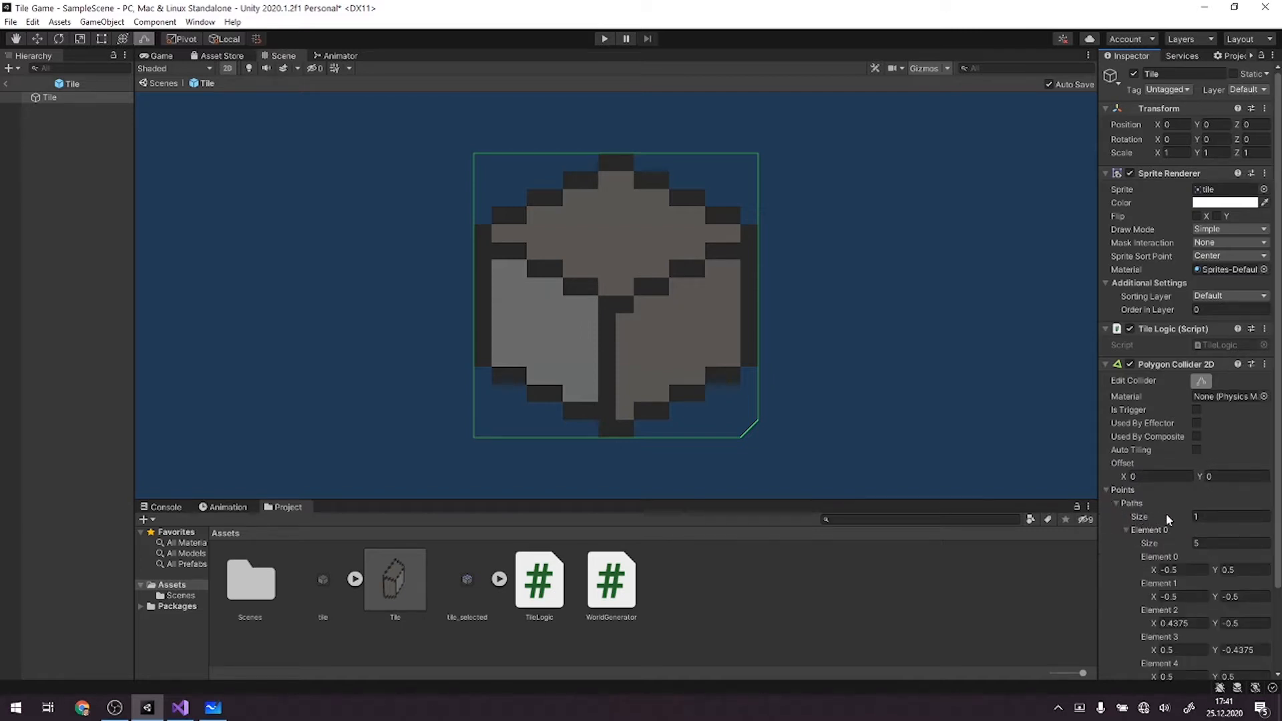
scroll("down", 3)
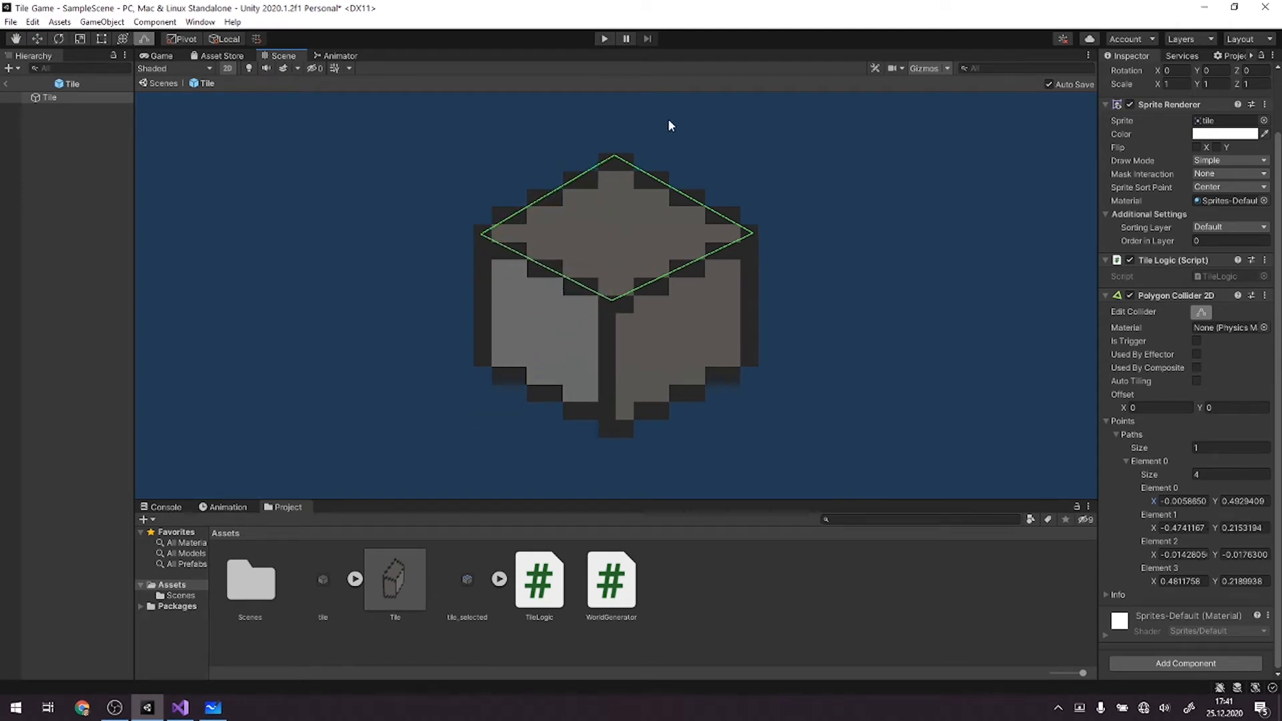
mouse_move(805, 194)
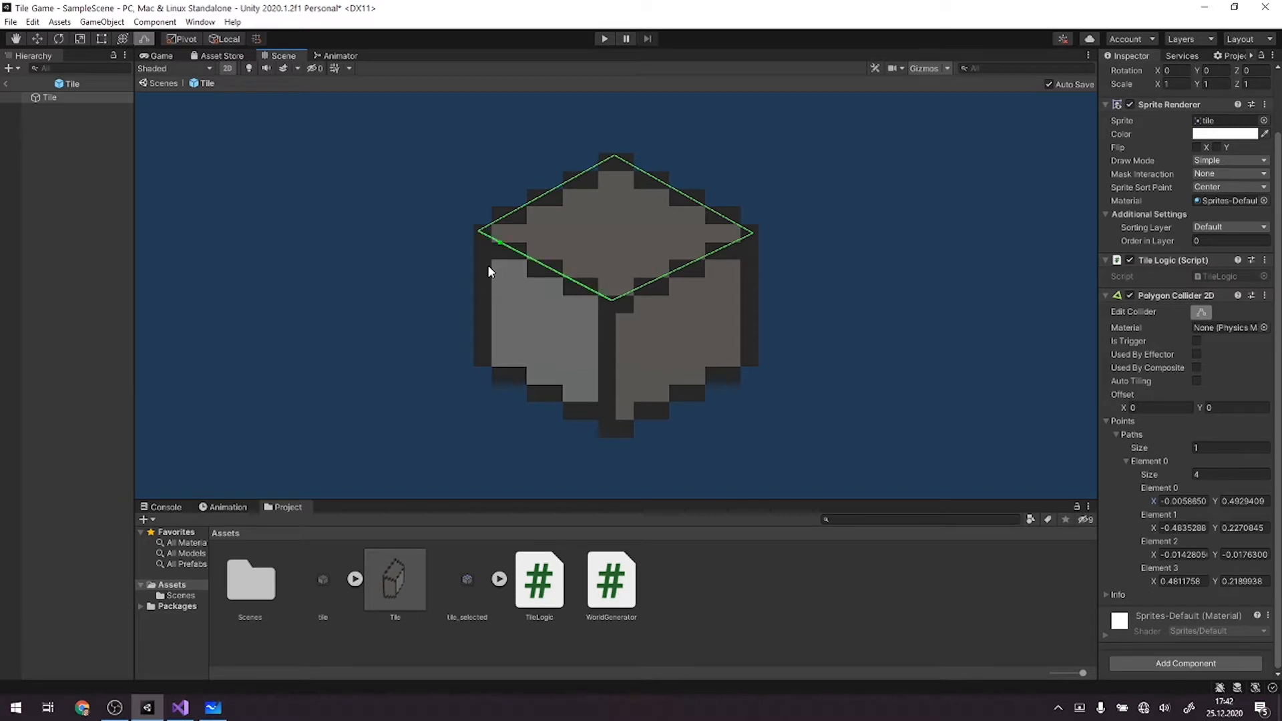
mouse_move(503, 353)
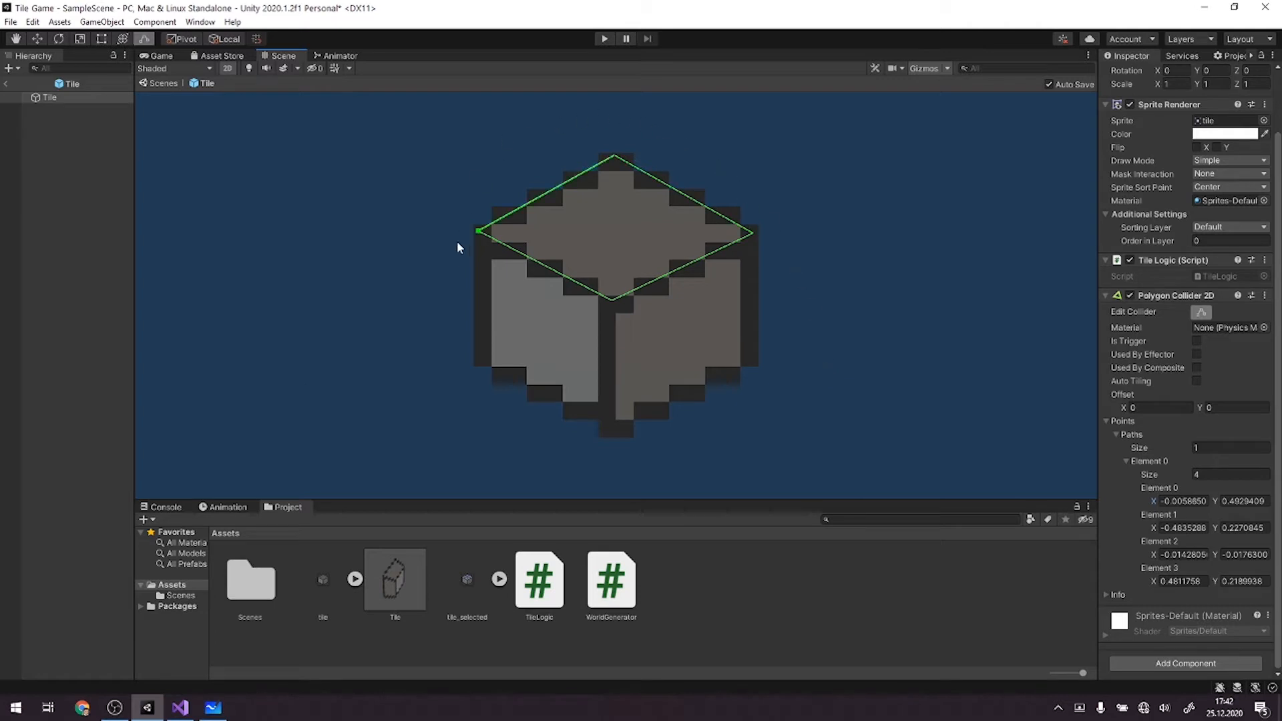
mouse_move(929, 255)
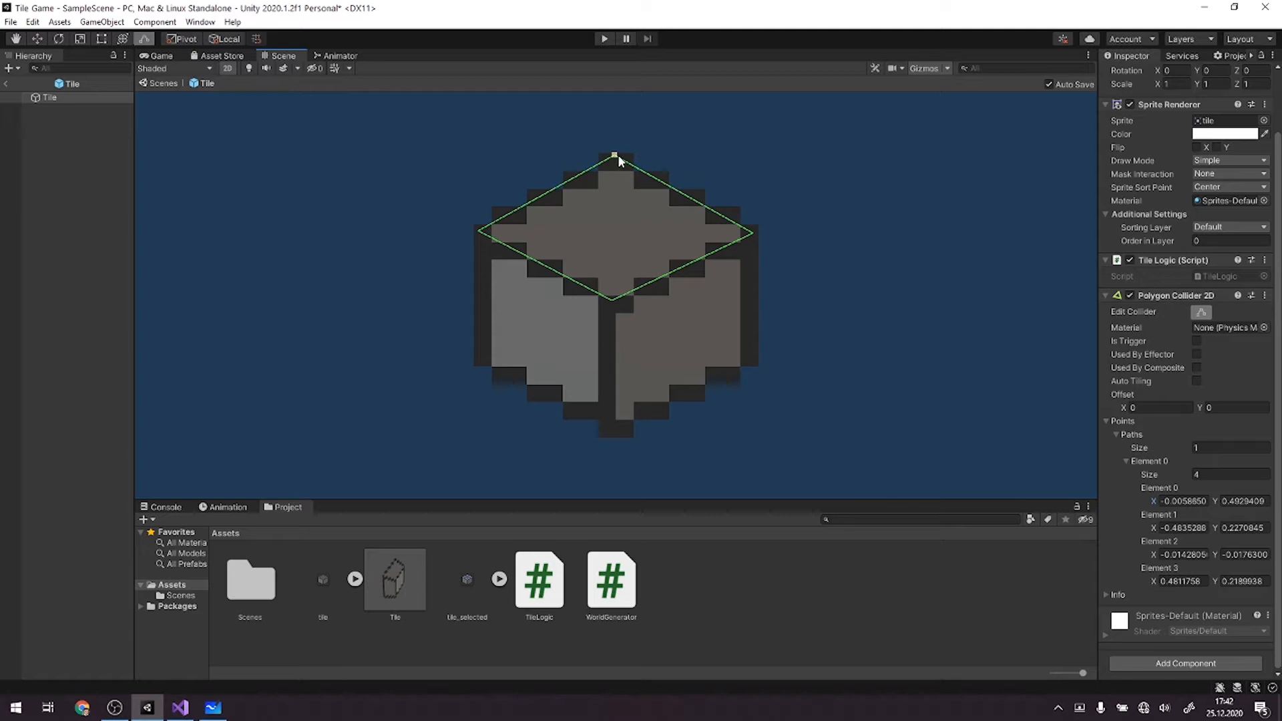
mouse_move(478, 233)
type("-.5")
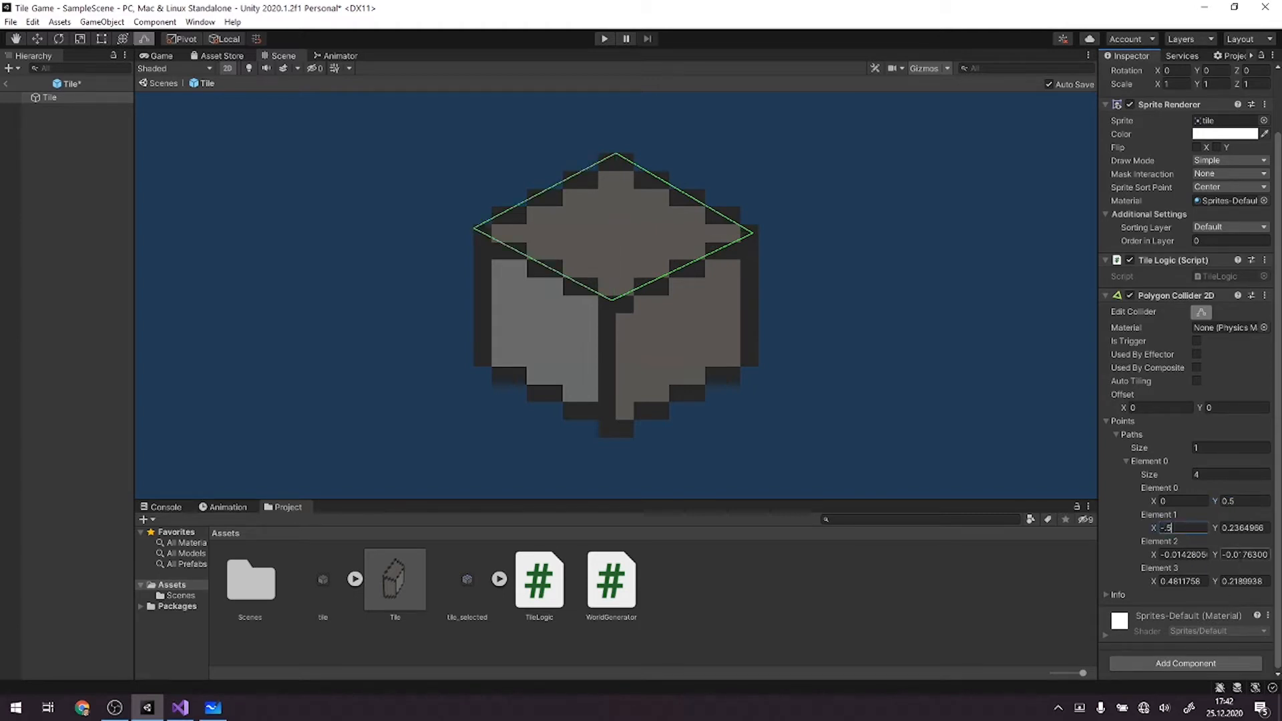
Enter collider points 0/0.5, -0.5/0.25, 0/0 and 0.5/0.25 for Elements 0–3.
type("0.25")
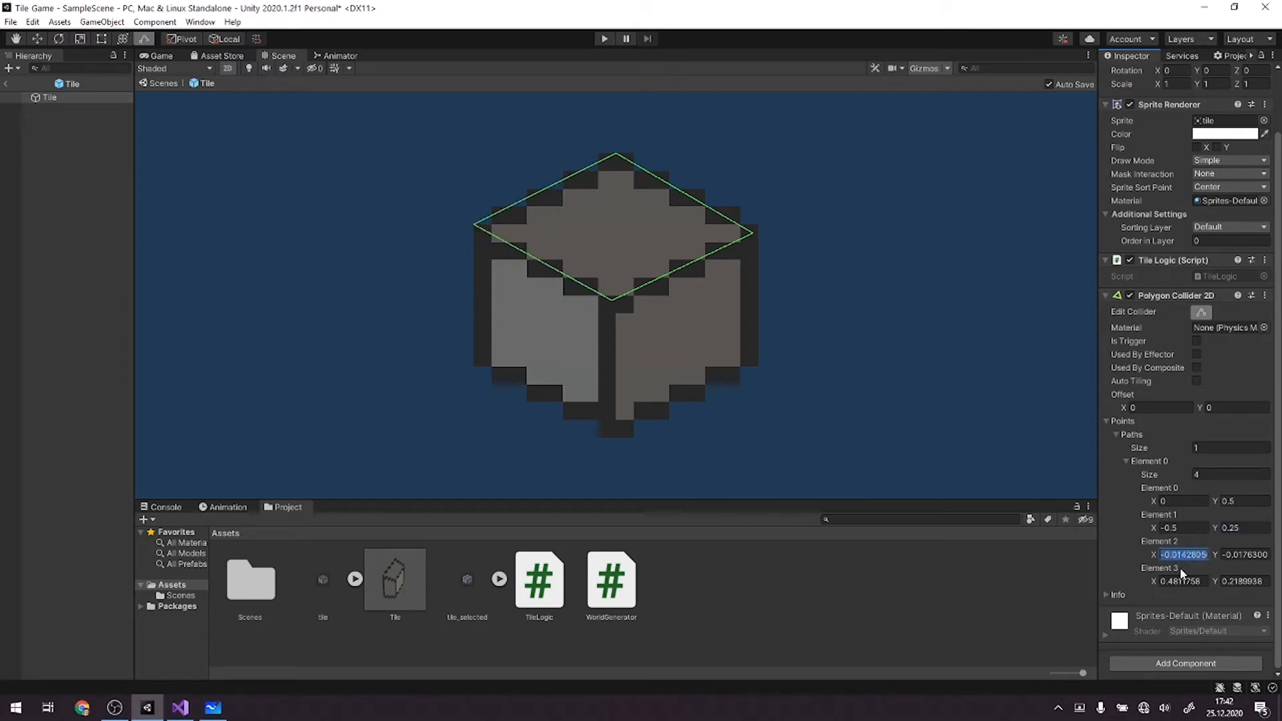
type("0")
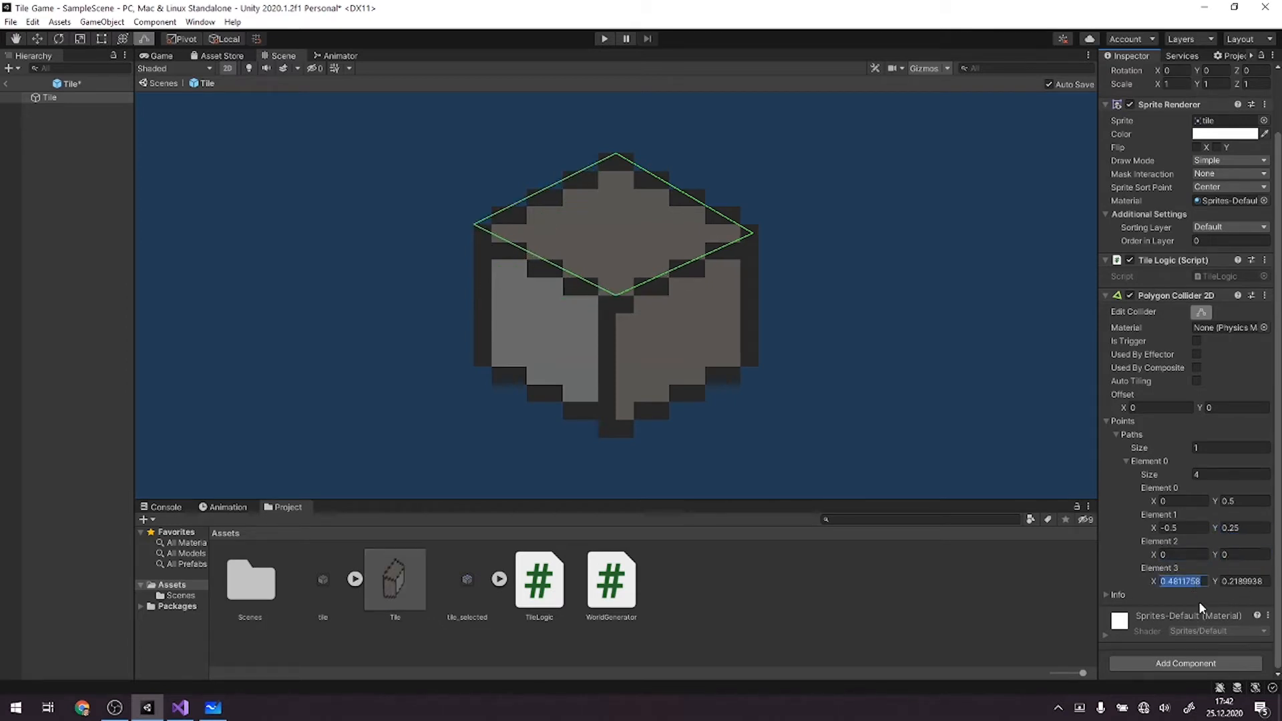
type("0.5")
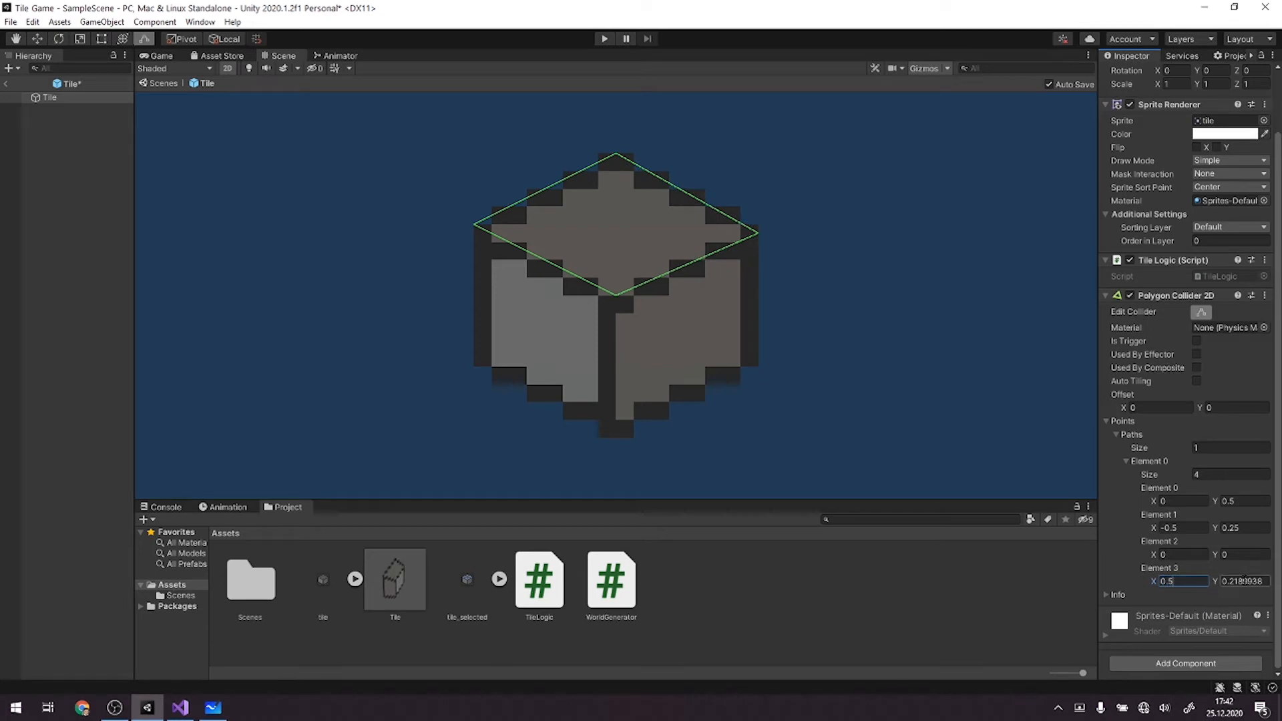
type("0.25")
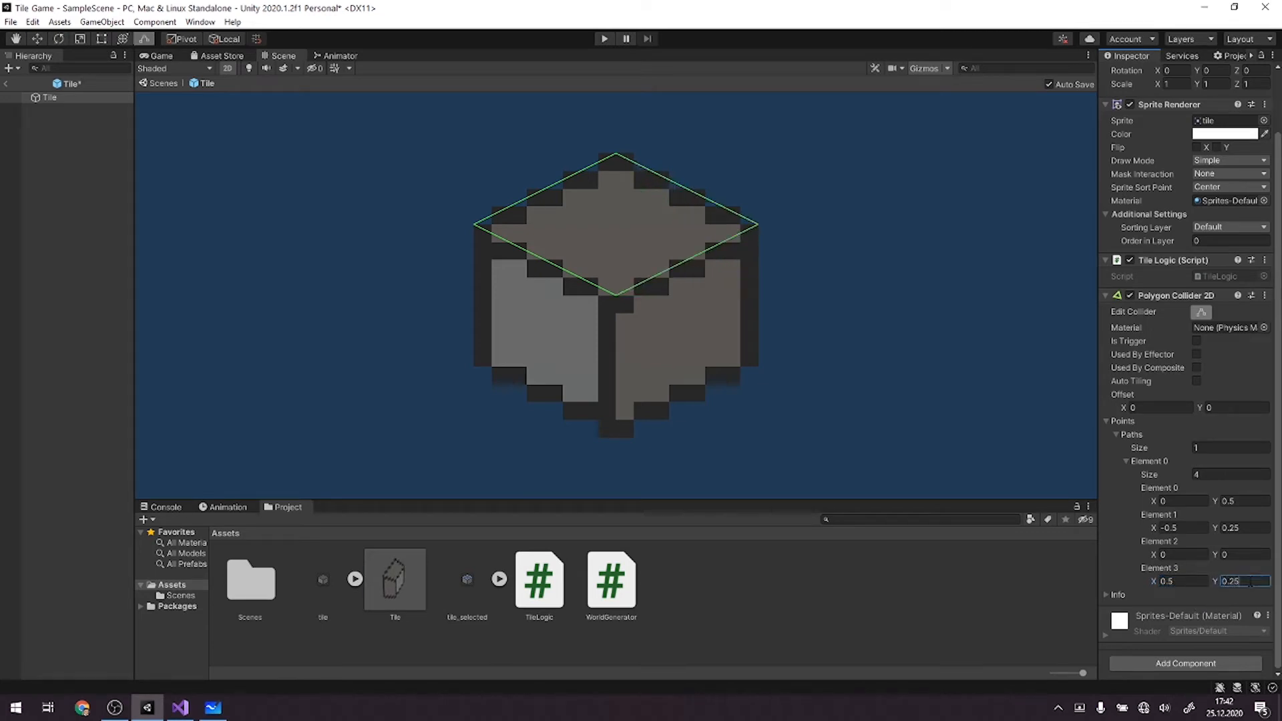
mouse_move(638, 488)
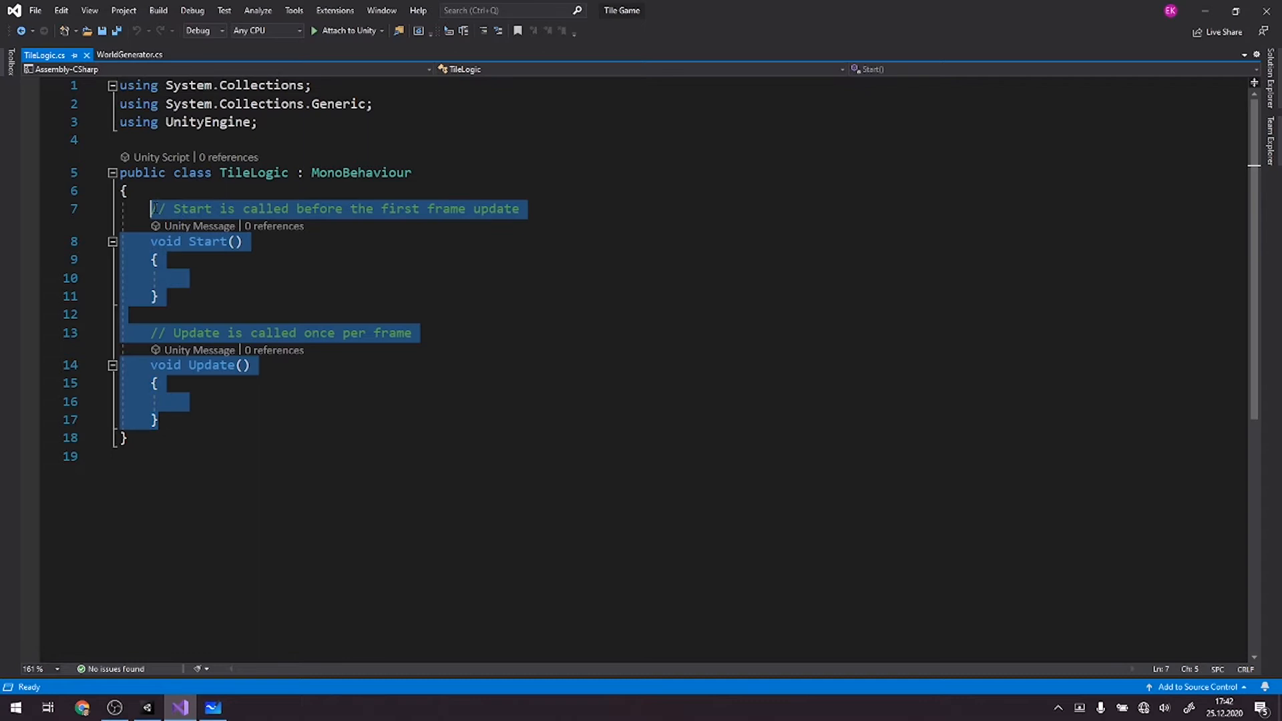
Replace Start/Update with a PolygonCollider2D collider field assigned via GetComponent in Awake.
key("Delete")
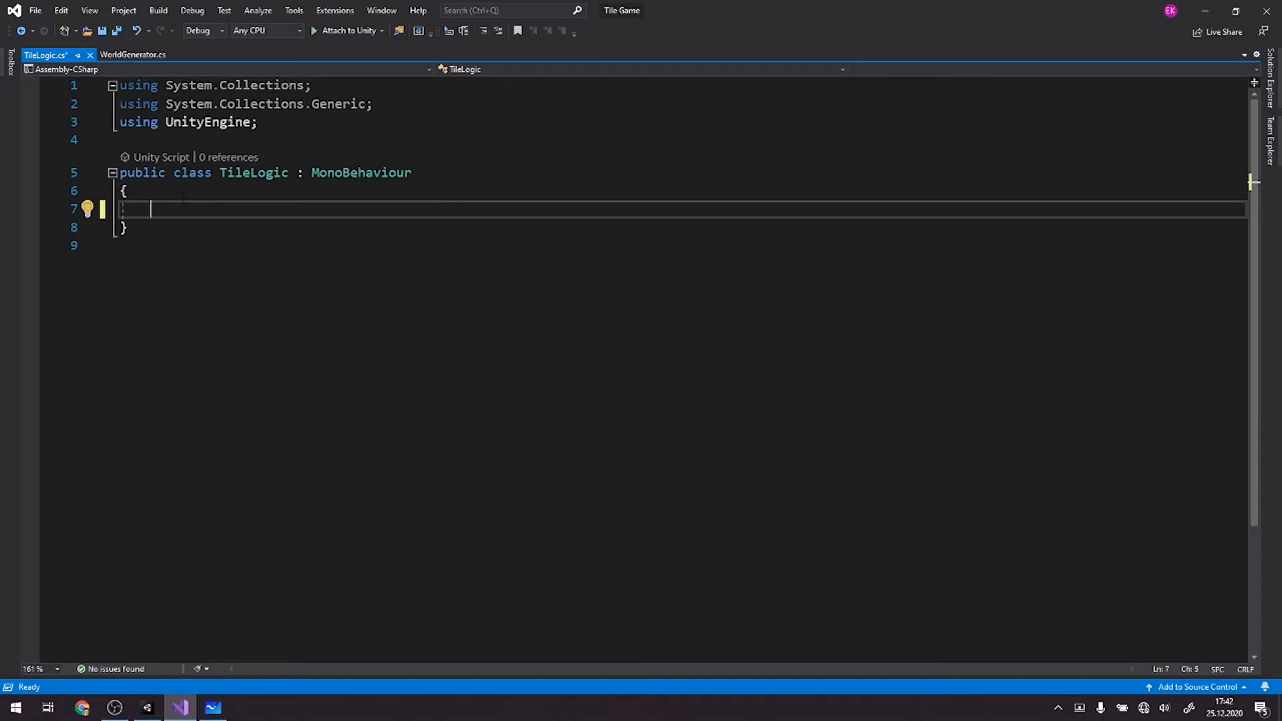
type("PolygonCollider2D collider;")
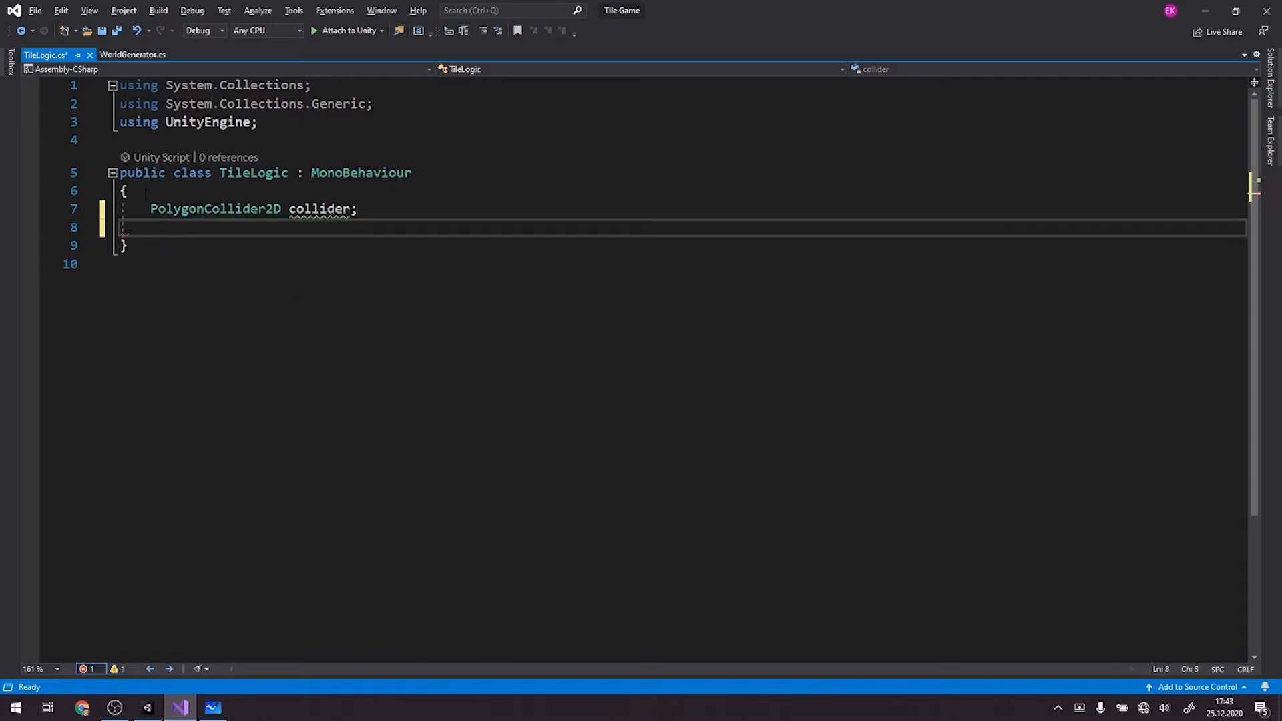
type("Awake(")
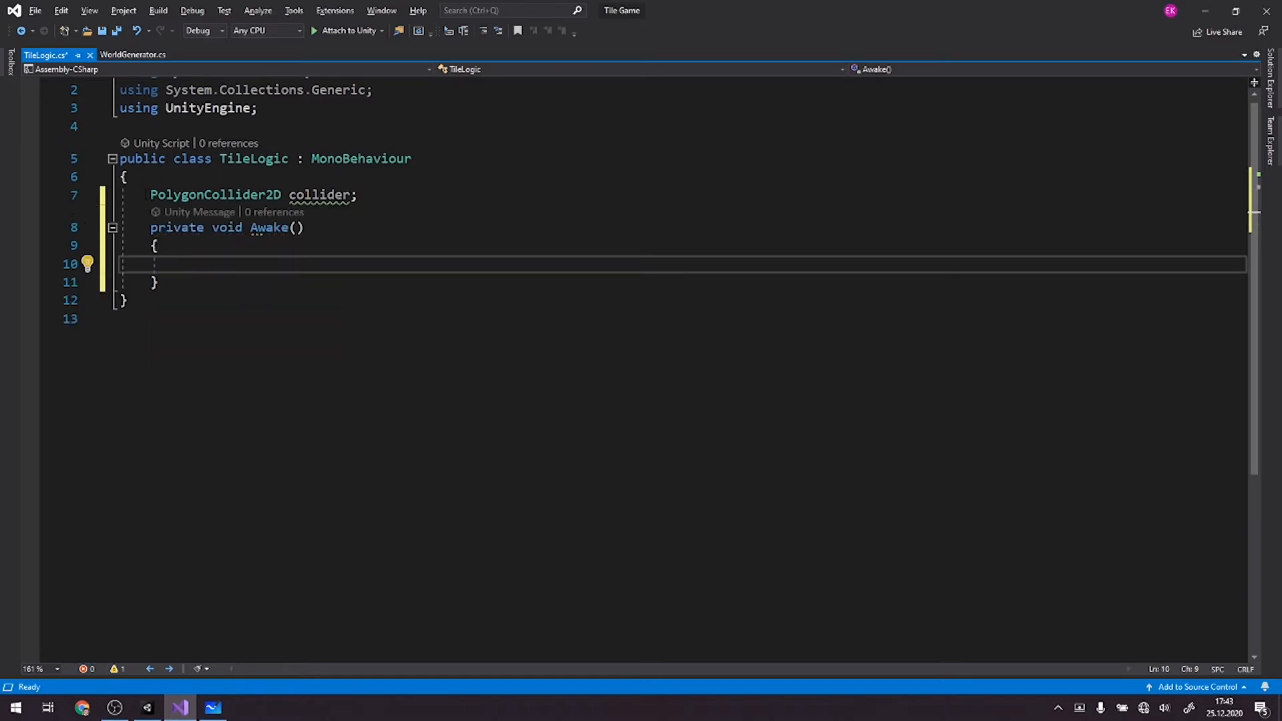
type("collider =")
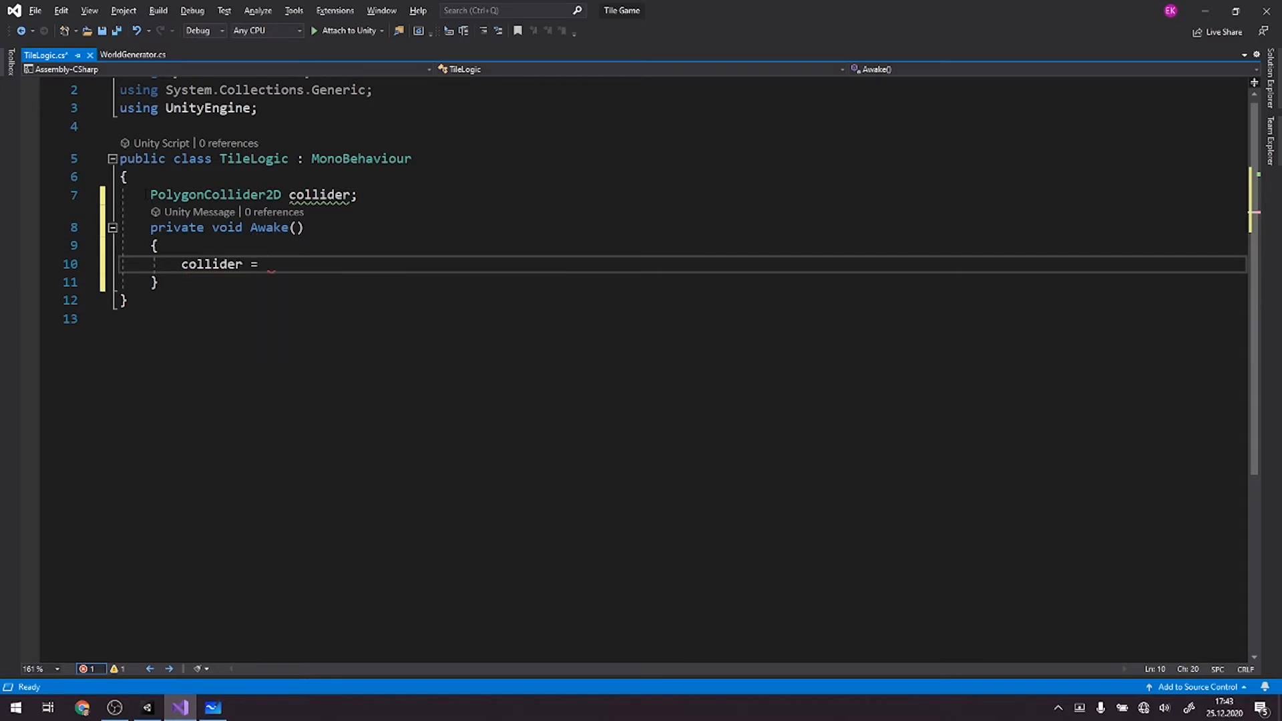
type("Ge")
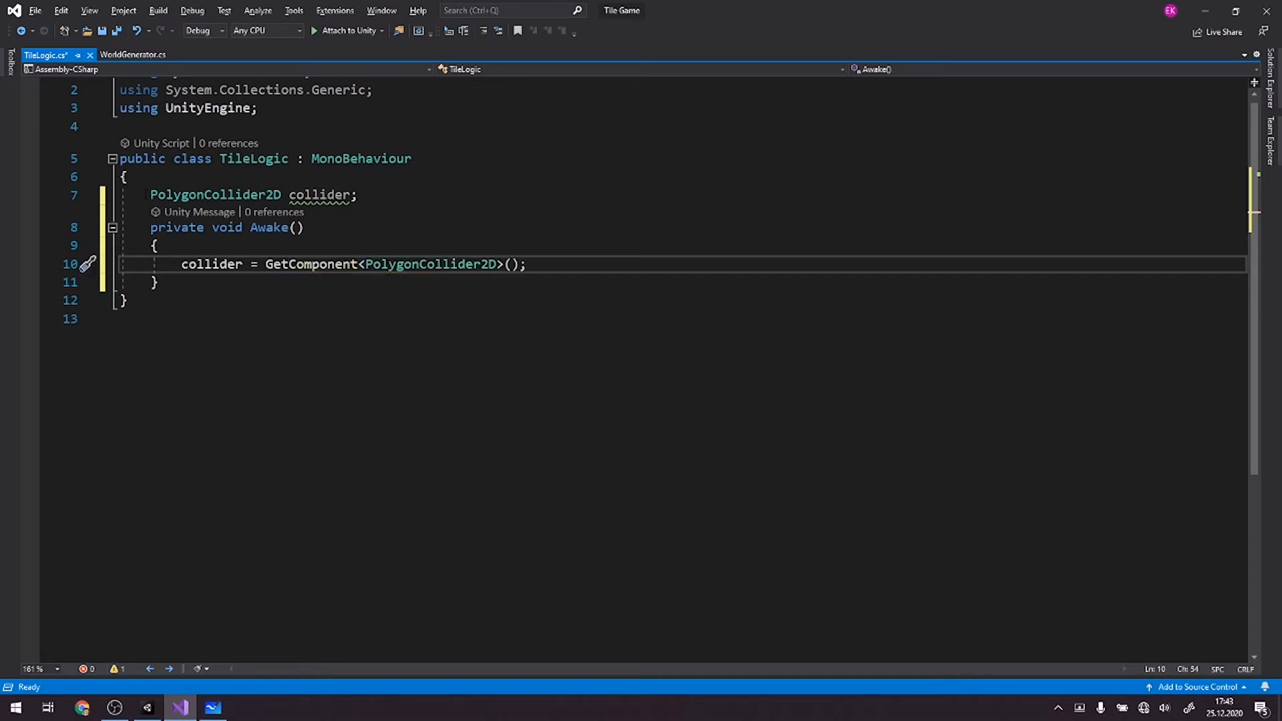
mouse_move(211, 264)
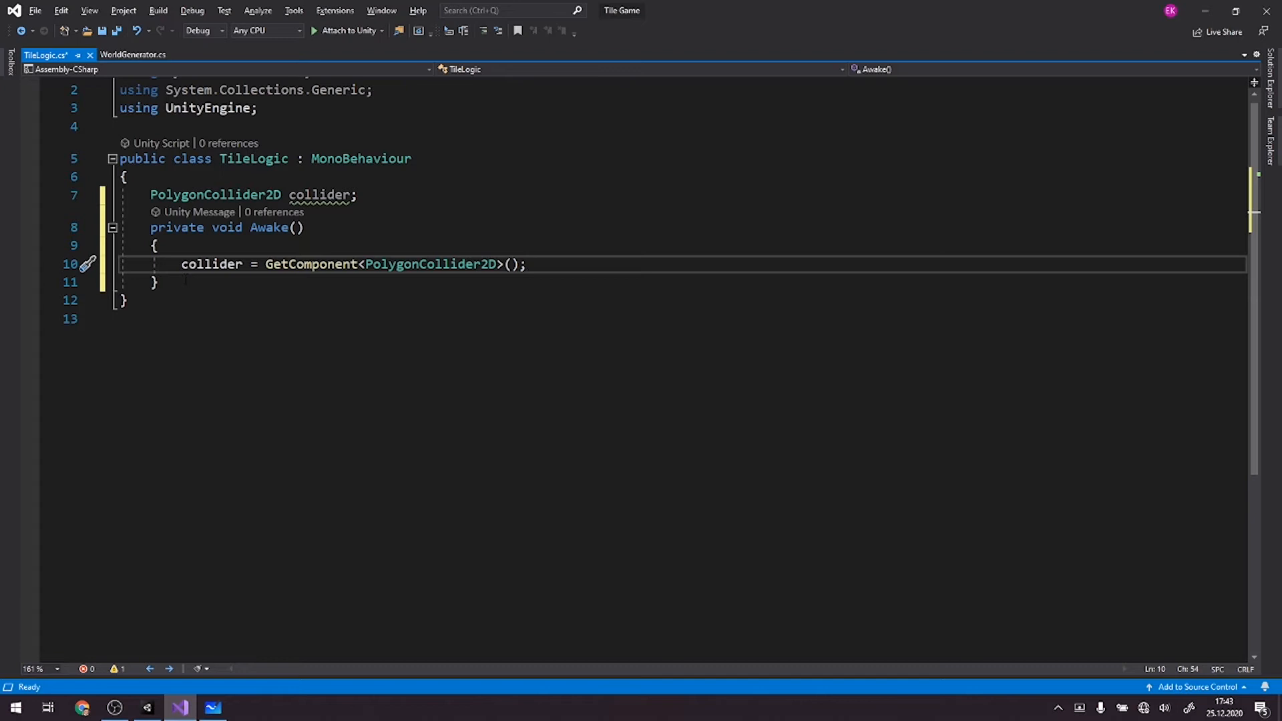
left_click(112, 227)
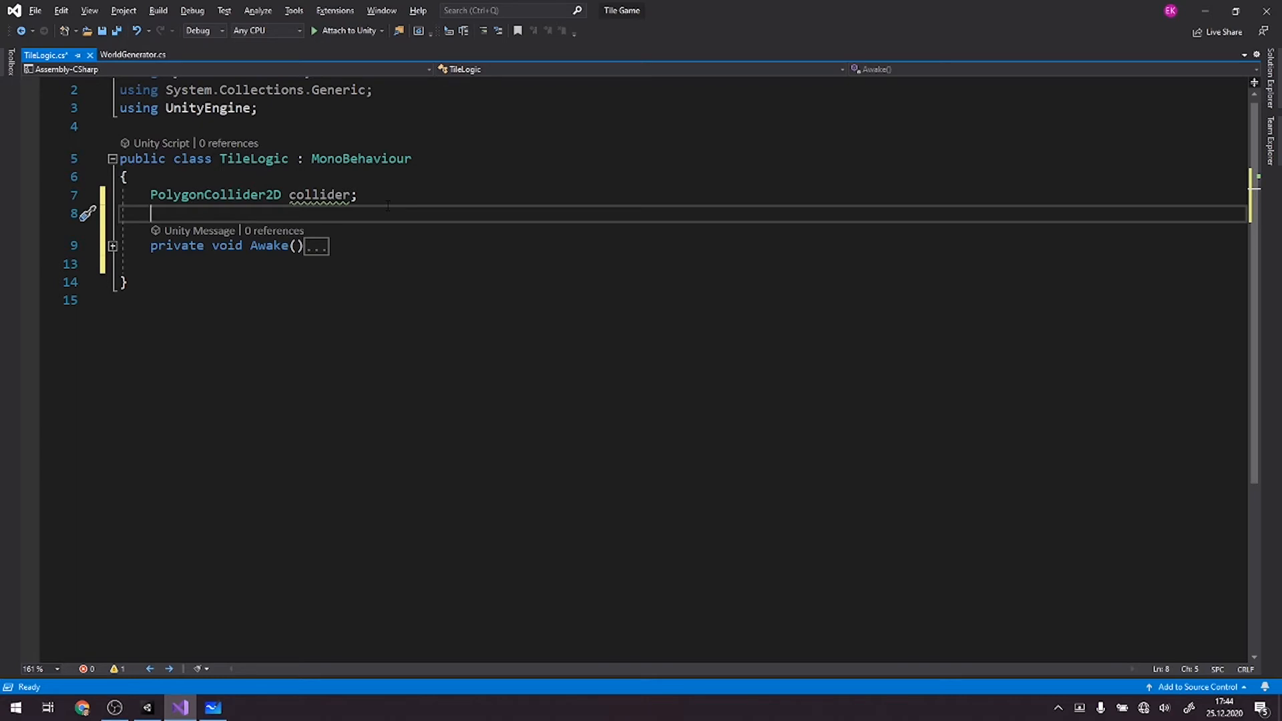
Declare SpriteRenderer spriteRenderer and public Sprite fields tileUnselected and tileSelected.
type("SpriteRenderer spriteRenderer;")
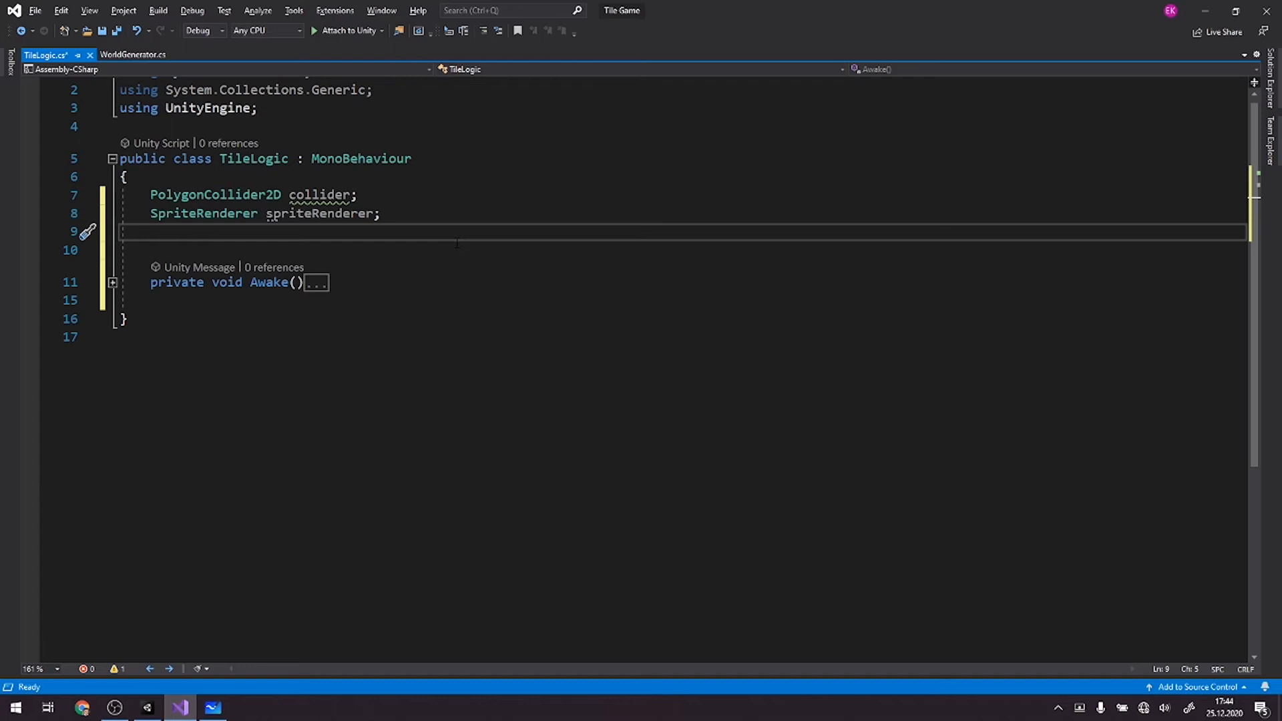
type("public Sprite")
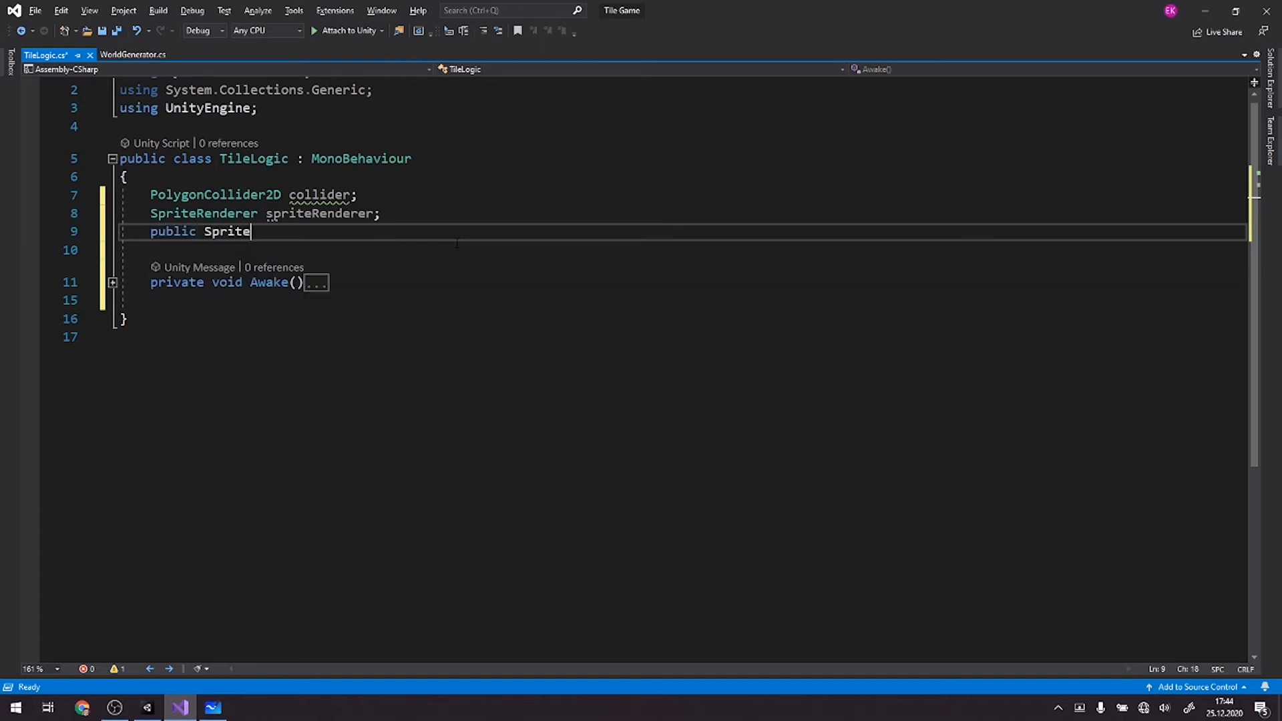
type("tile")
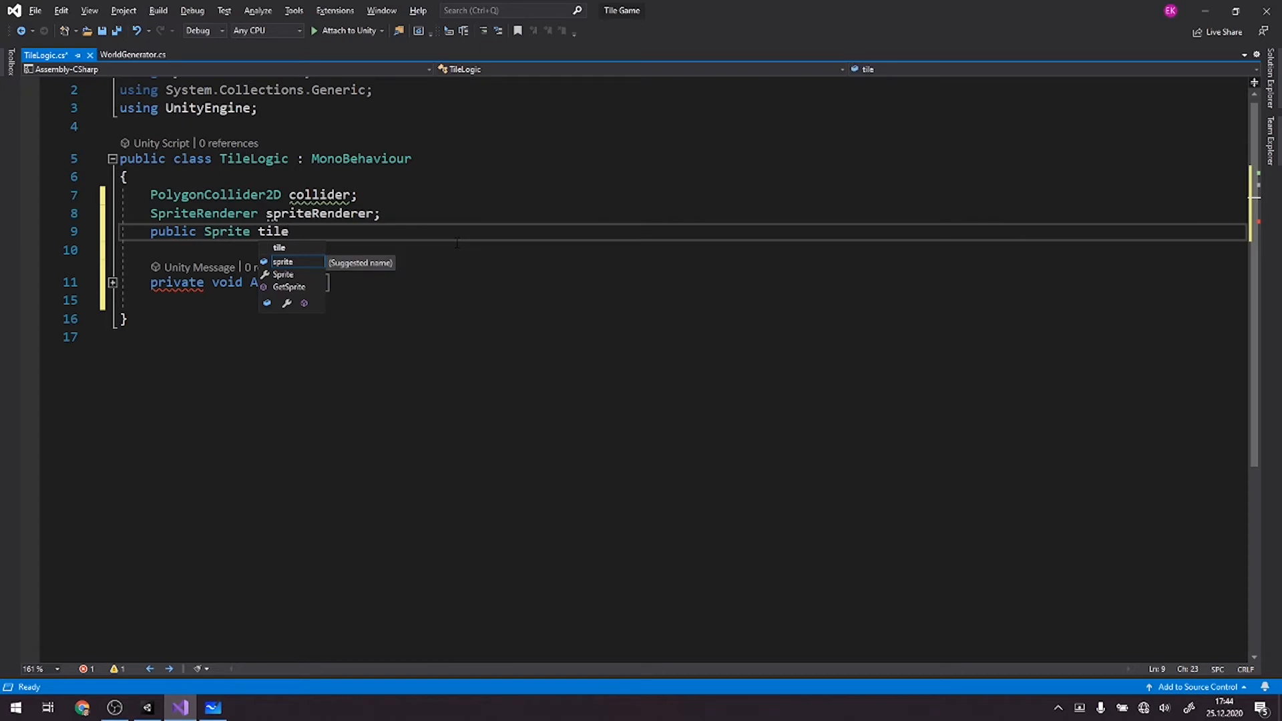
type("Unse")
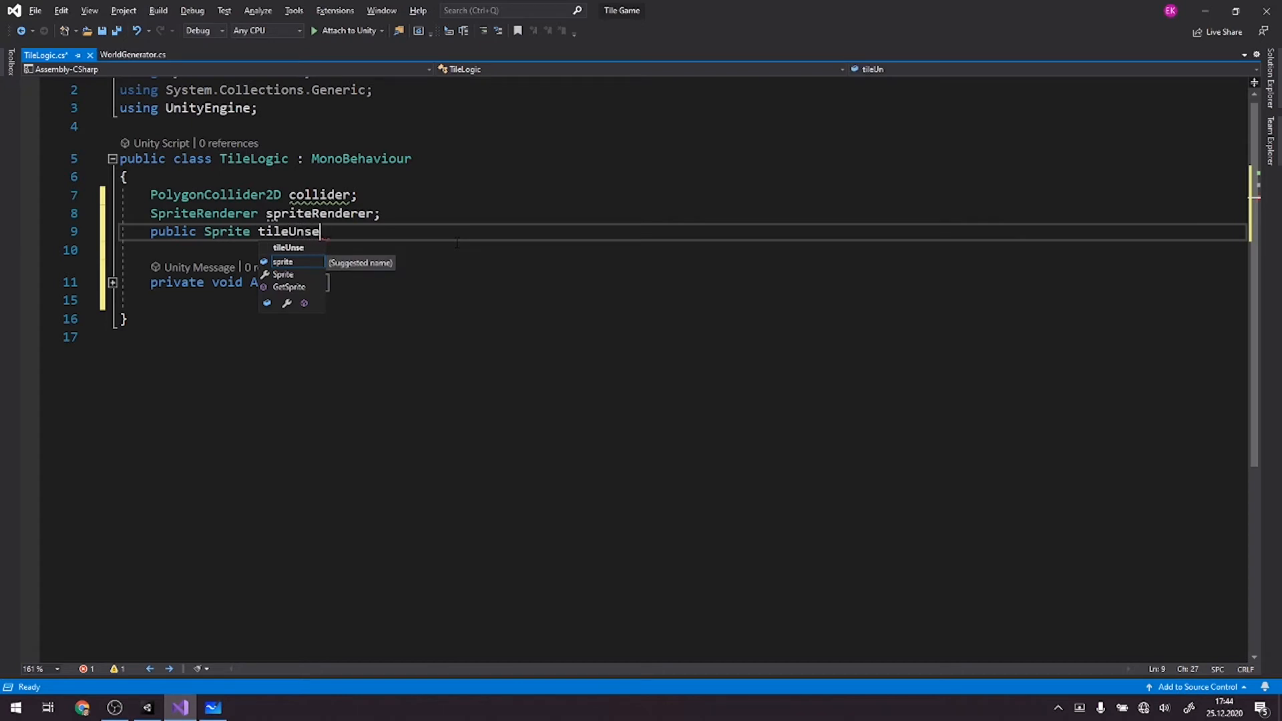
type("lected;")
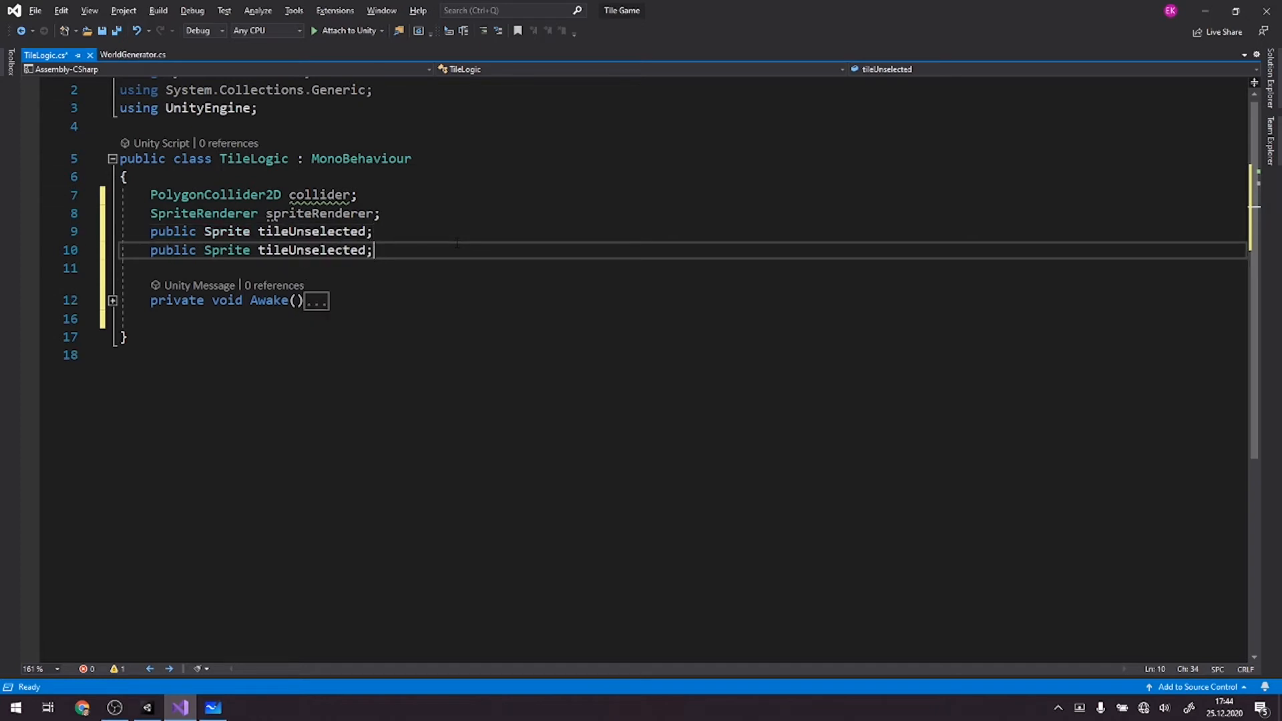
double_click(314, 250)
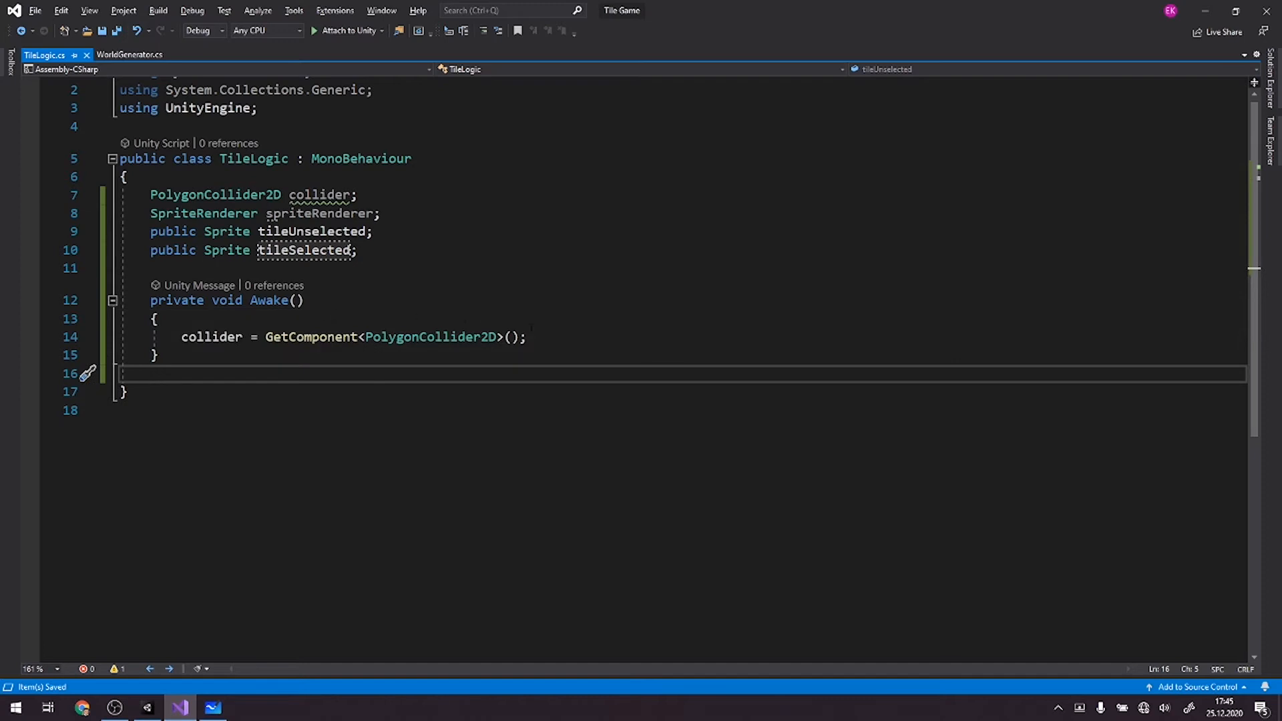
In Awake, get the SpriteRenderer component and set its sprite to tileUnselected.
type("collider = GetComponent<PolygonCollider2D>();")
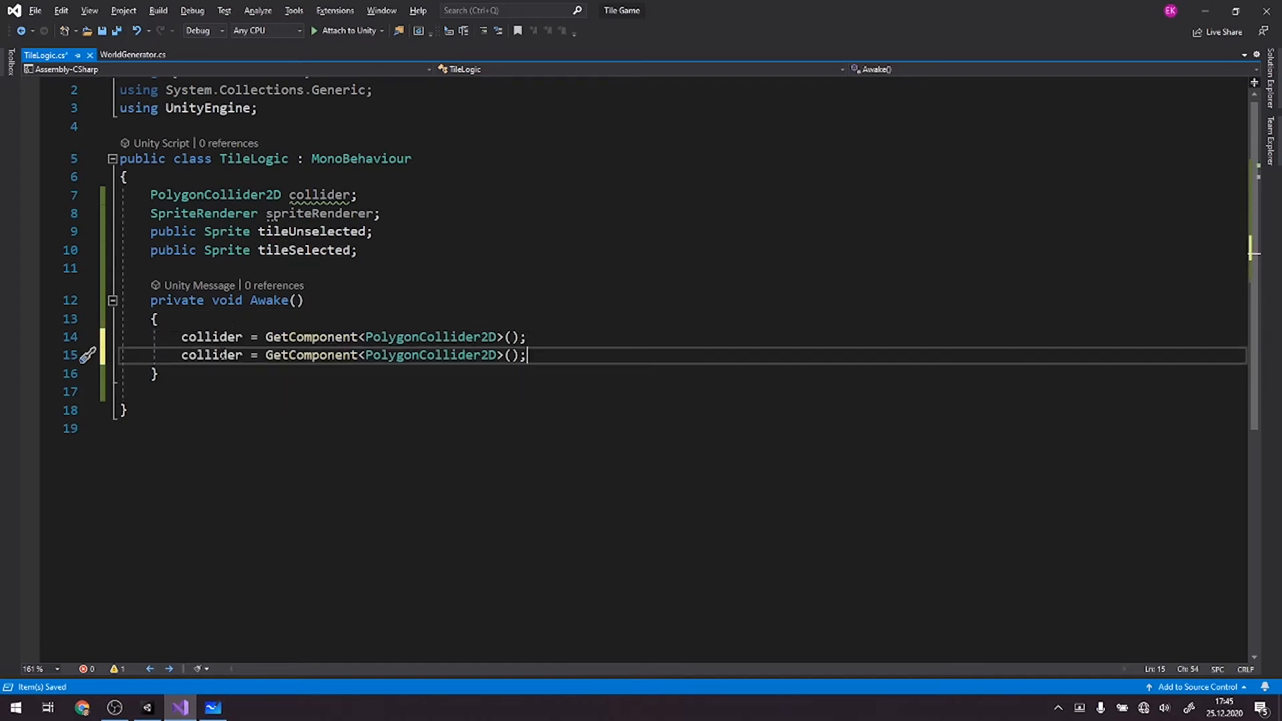
type("spriteRenderer")
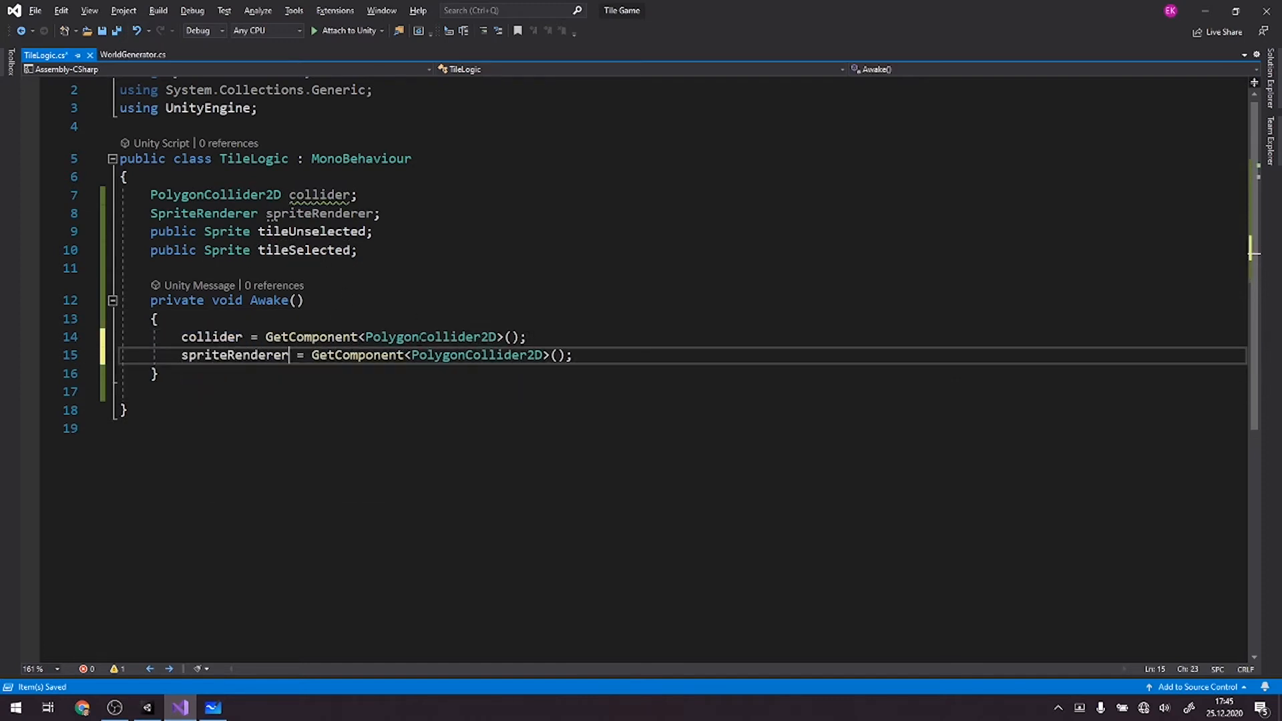
type("SpriteRenderer")
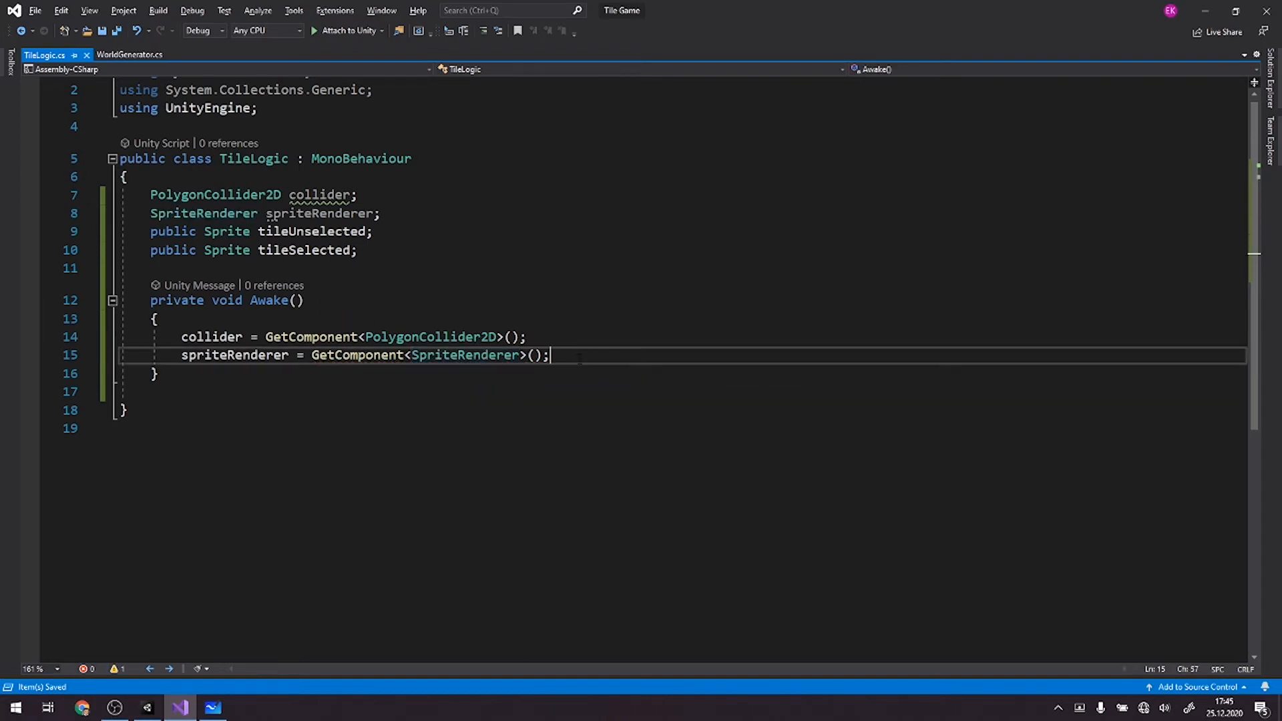
key("Return")
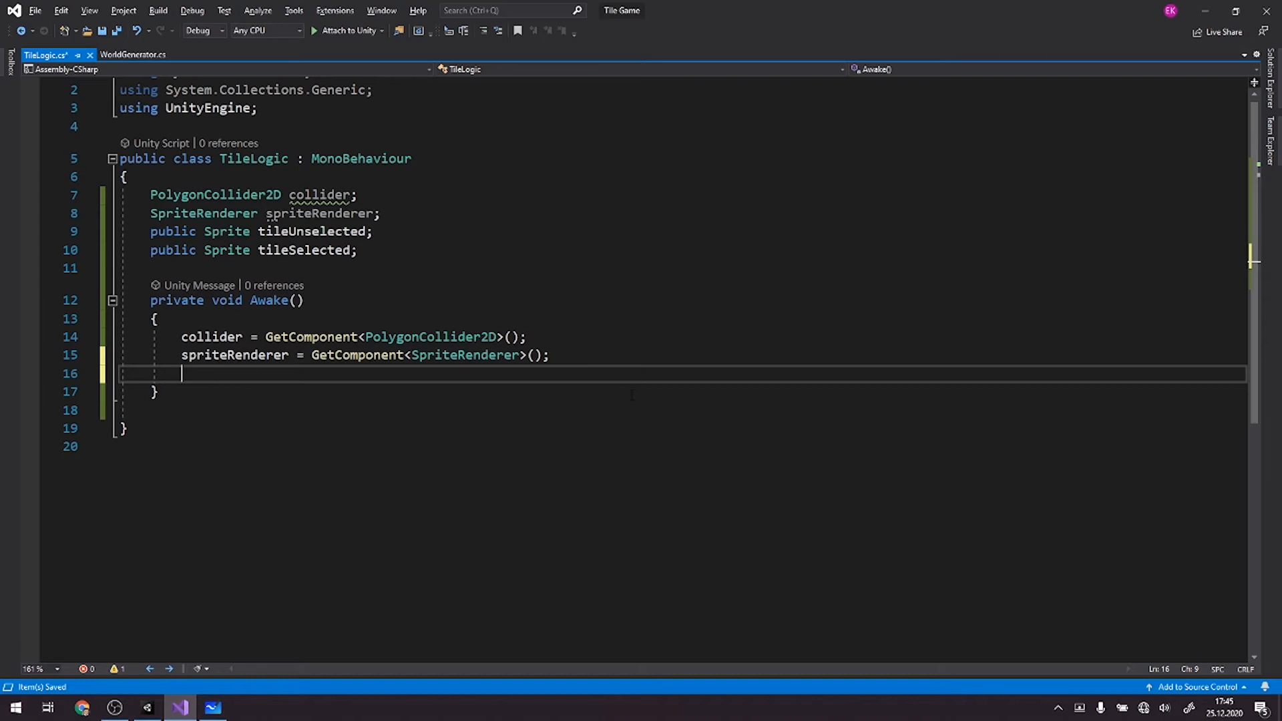
type("spriteRenderer.")
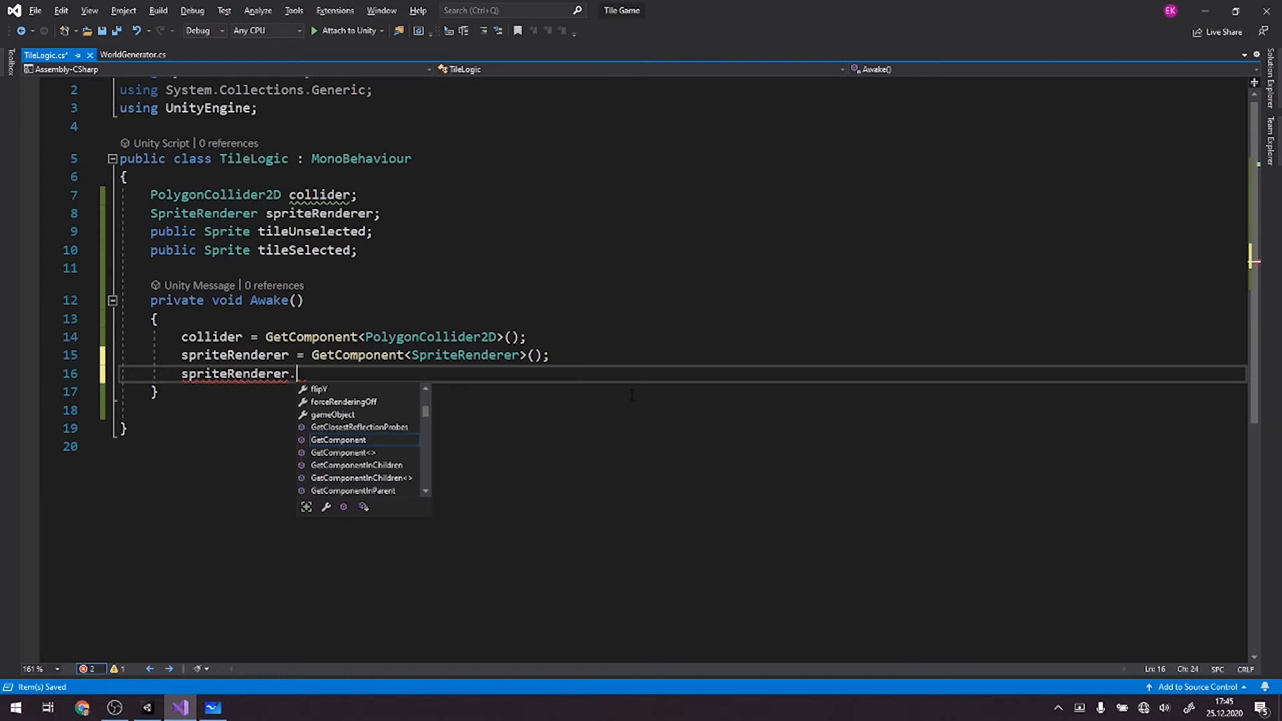
type("sprite =")
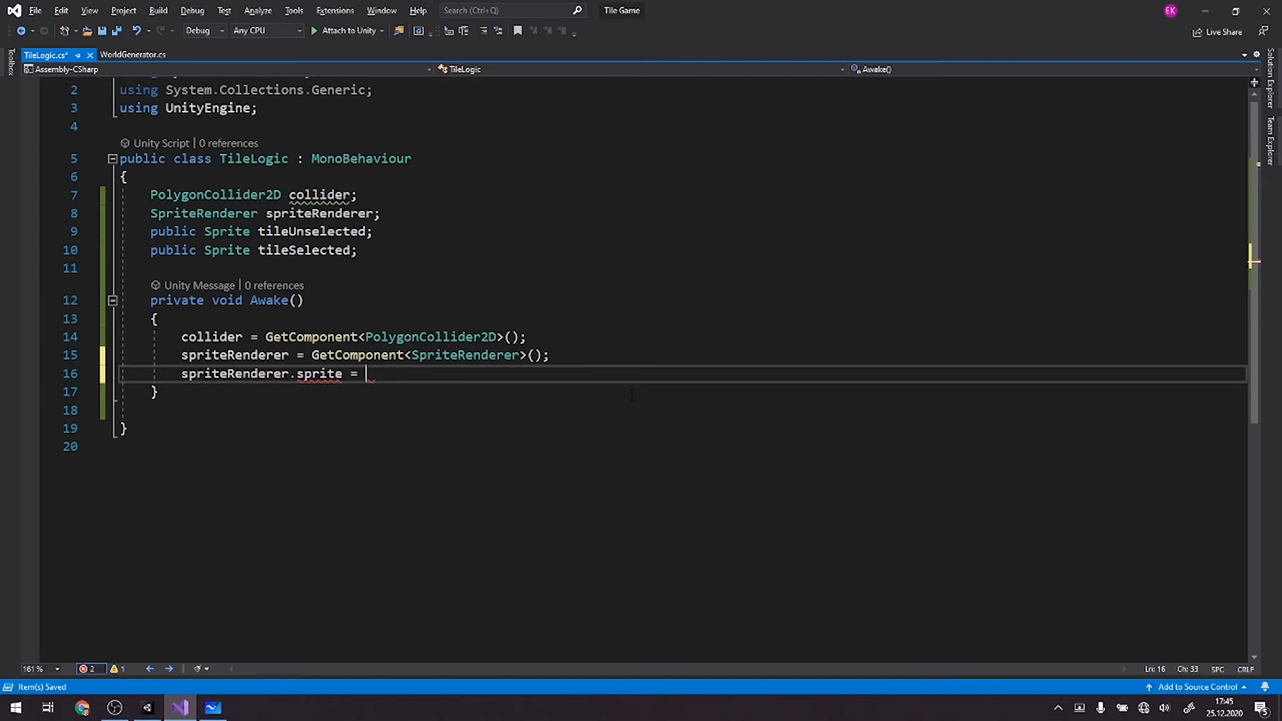
type("tileUnselected")
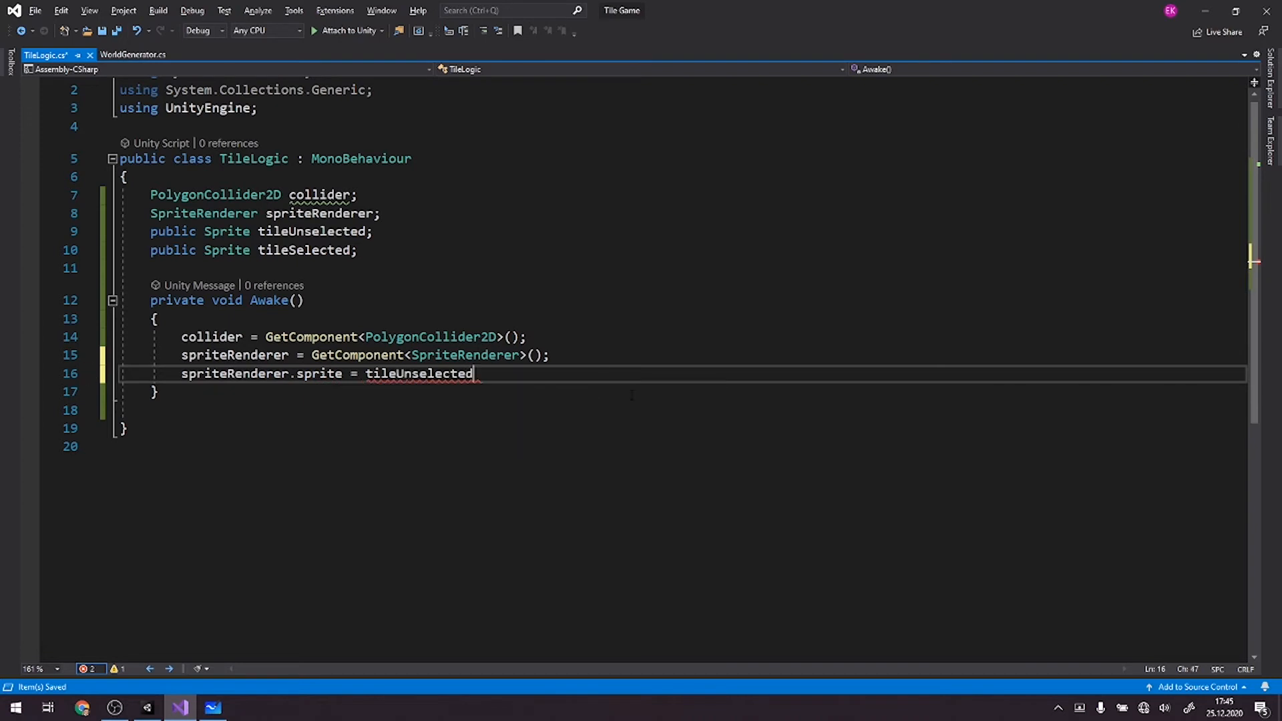
type(";")
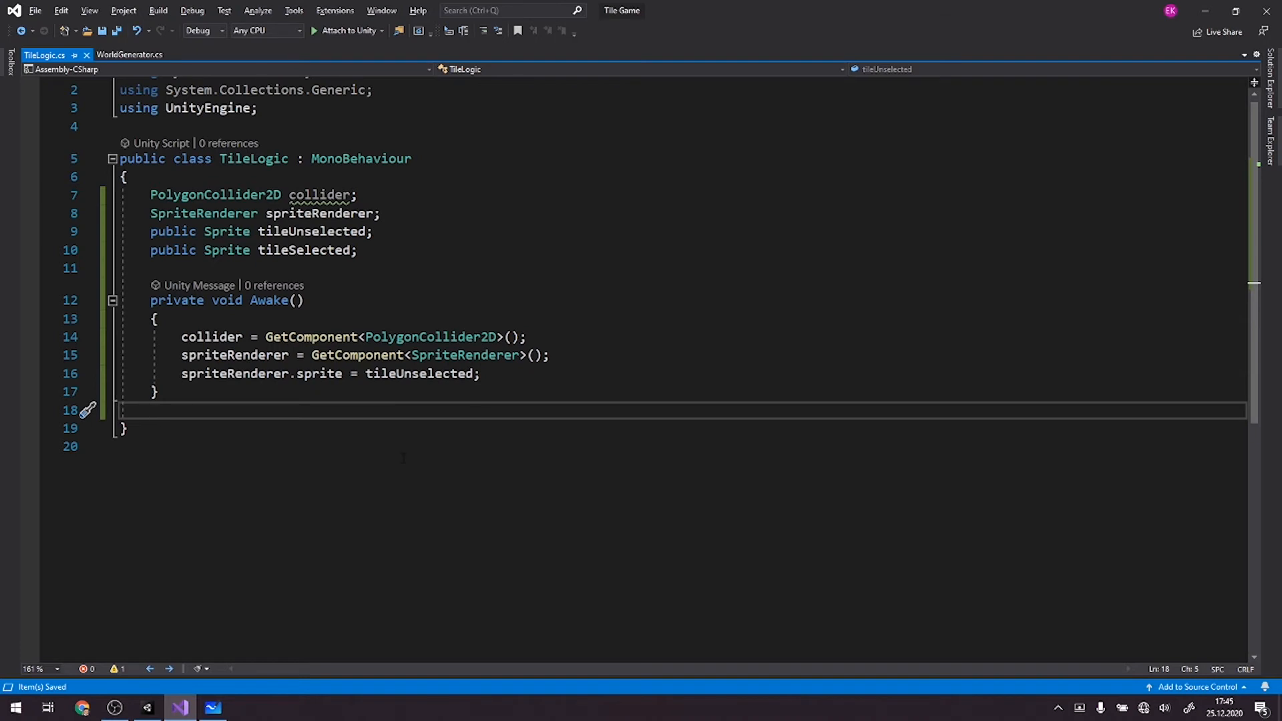
Add OnMouseEnter setting the sprite to tileSelected and OnMouseExit restoring tileUnselected.
type("oid OnMouseEnter(")
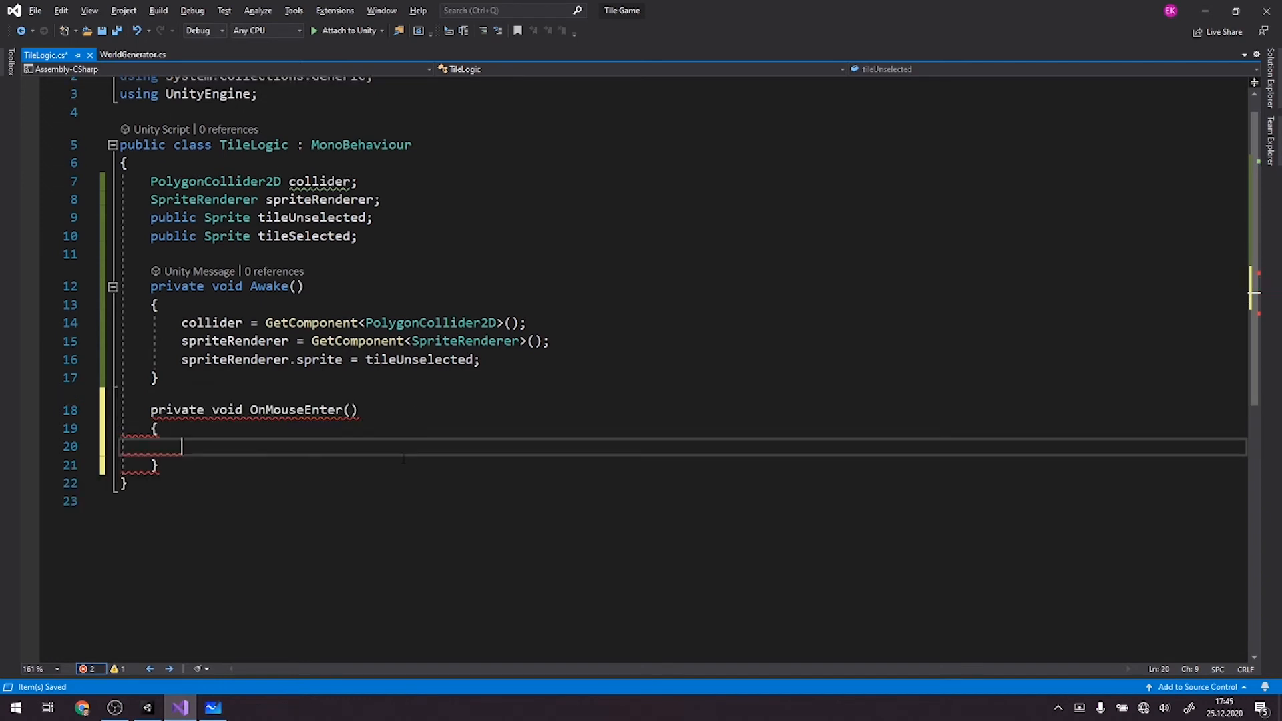
type("onmo")
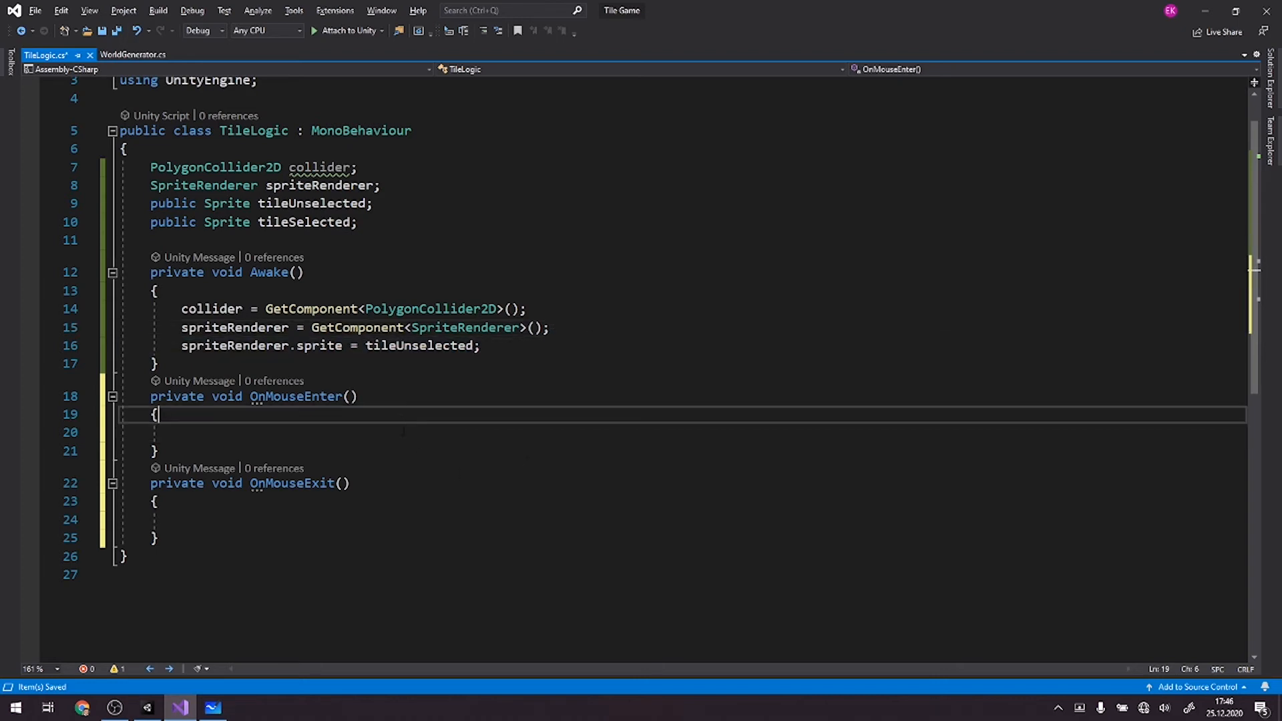
type("spriteRenderer.sprite = tileUnselected;")
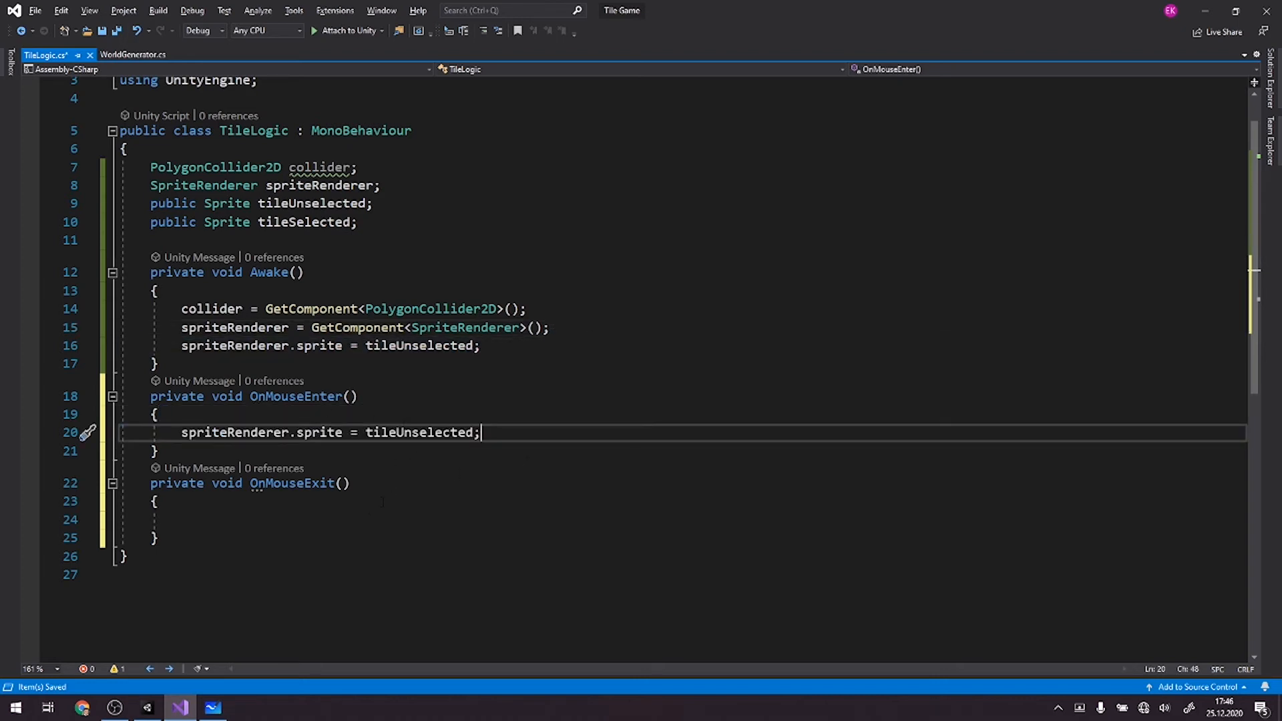
left_click(151, 520)
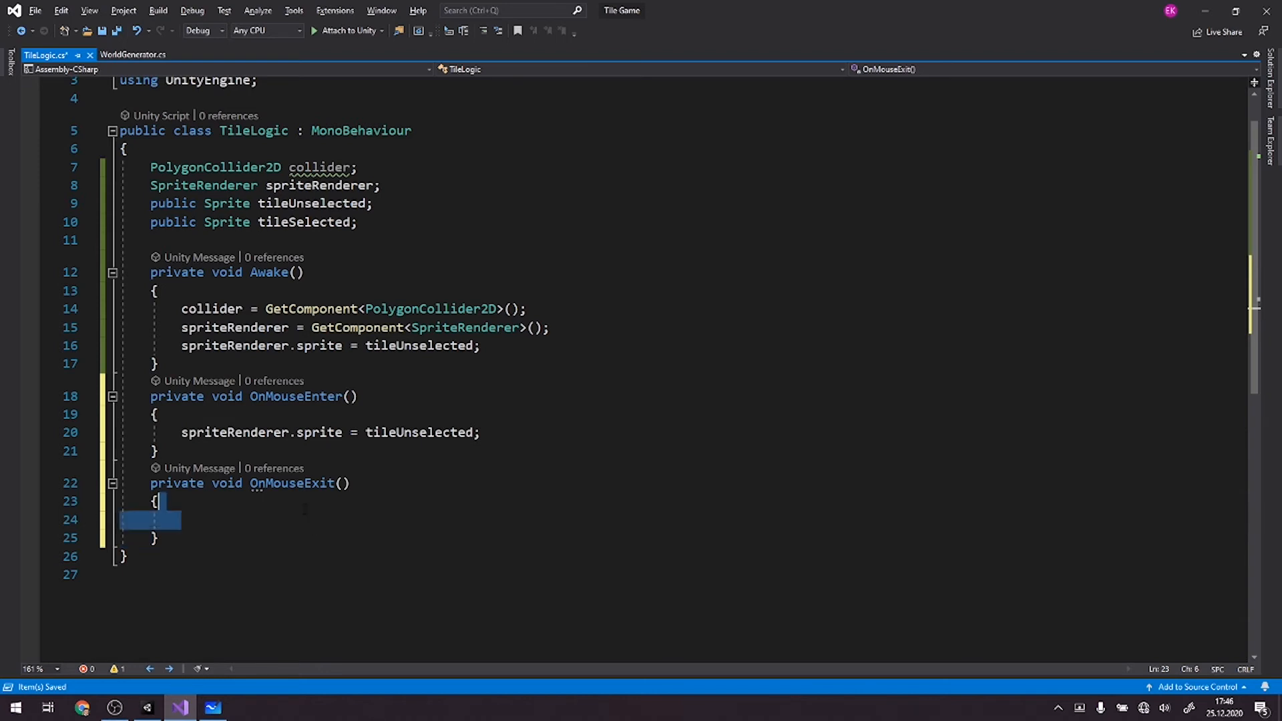
type("spriteRenderer.sprite = tileUnselected;")
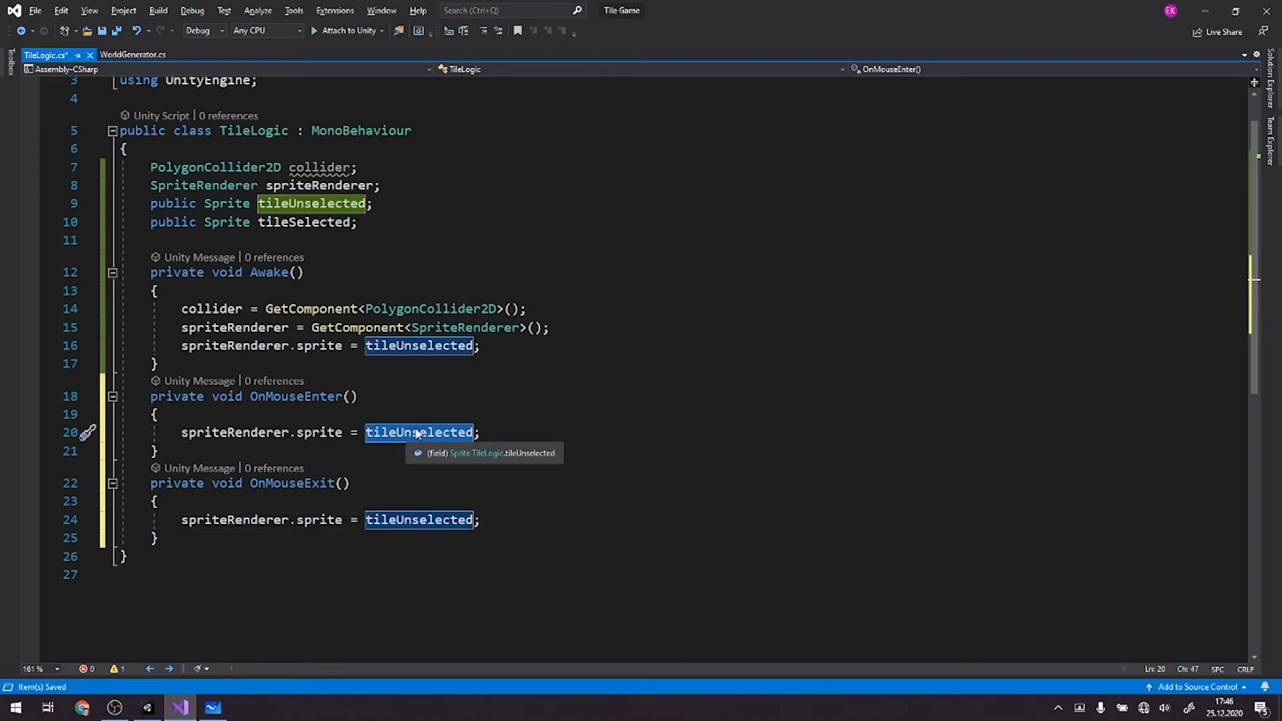
type("tileSelected")
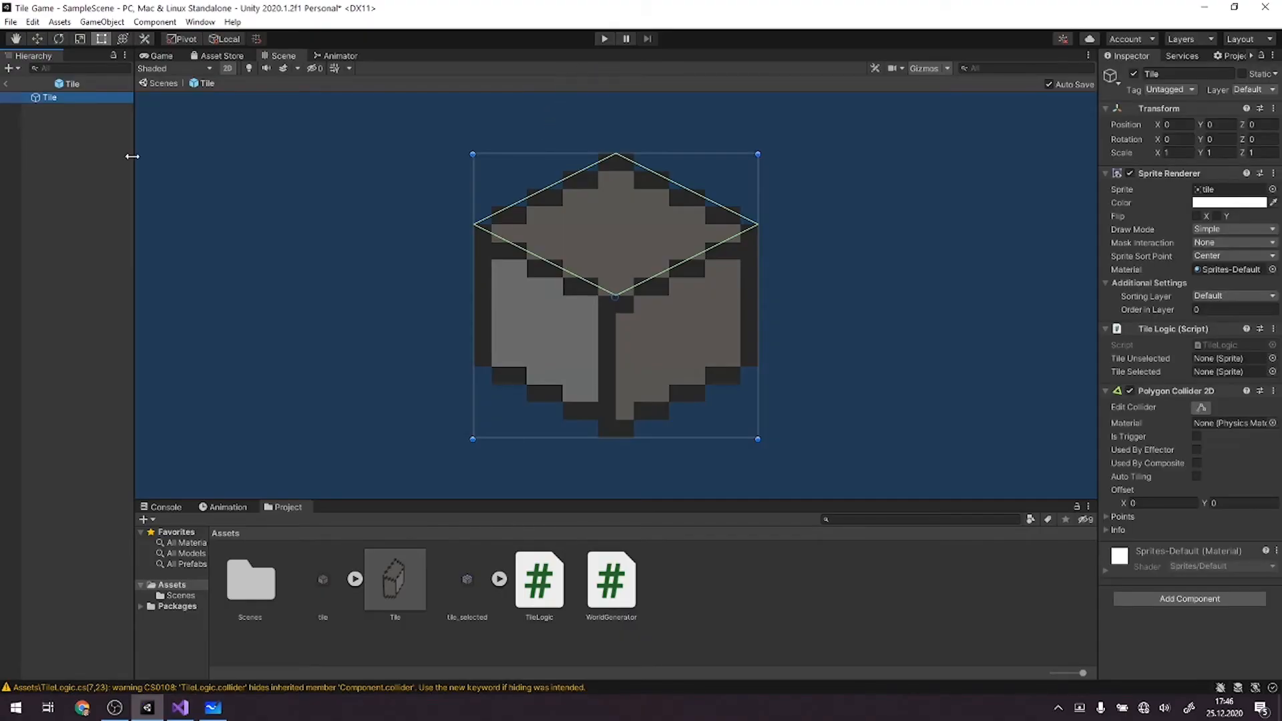
mouse_move(24, 156)
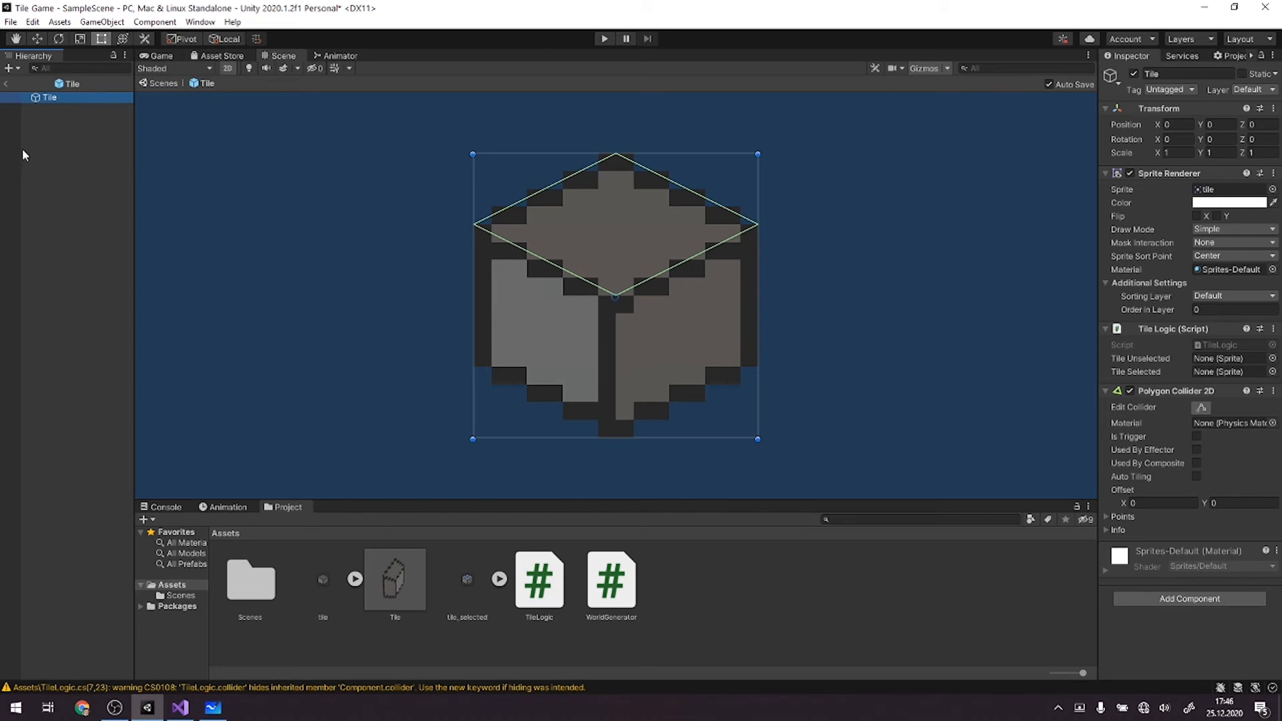
Leave prefab mode, assign tile and tile_selected sprites on the Tile prefab, then Play.
left_click(604, 39)
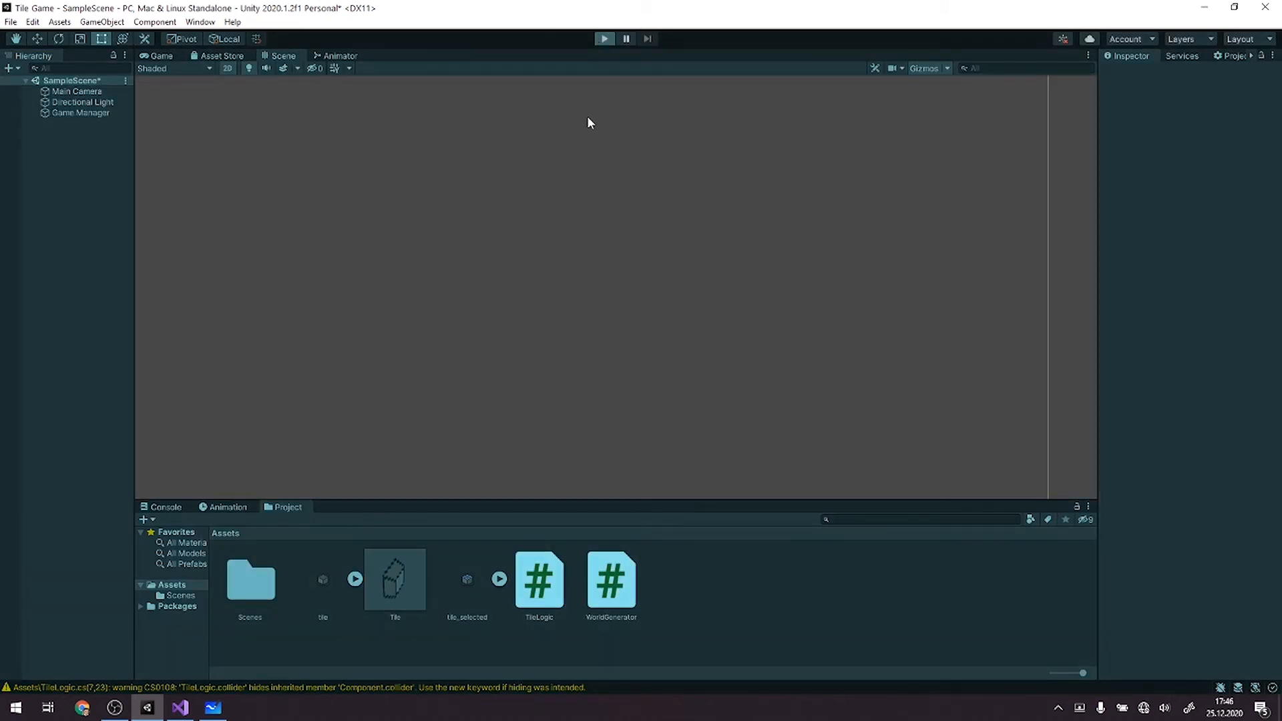
left_click(395, 578)
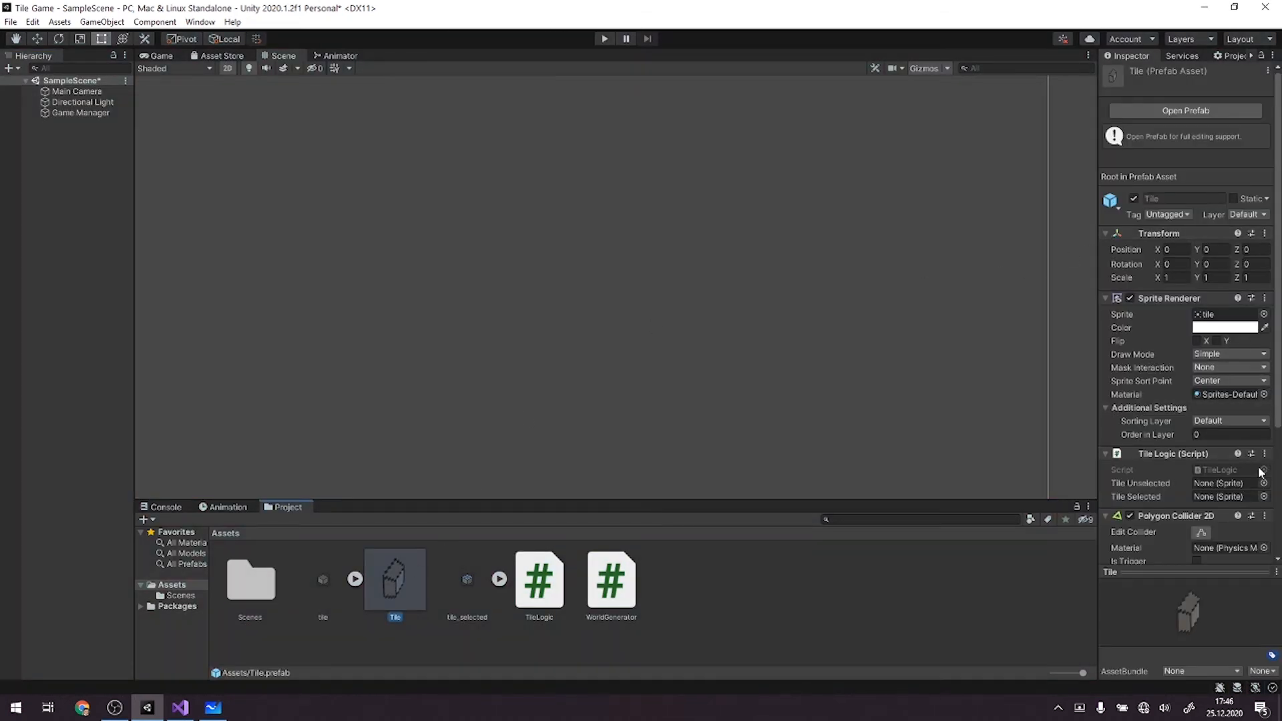
scroll("down", 3)
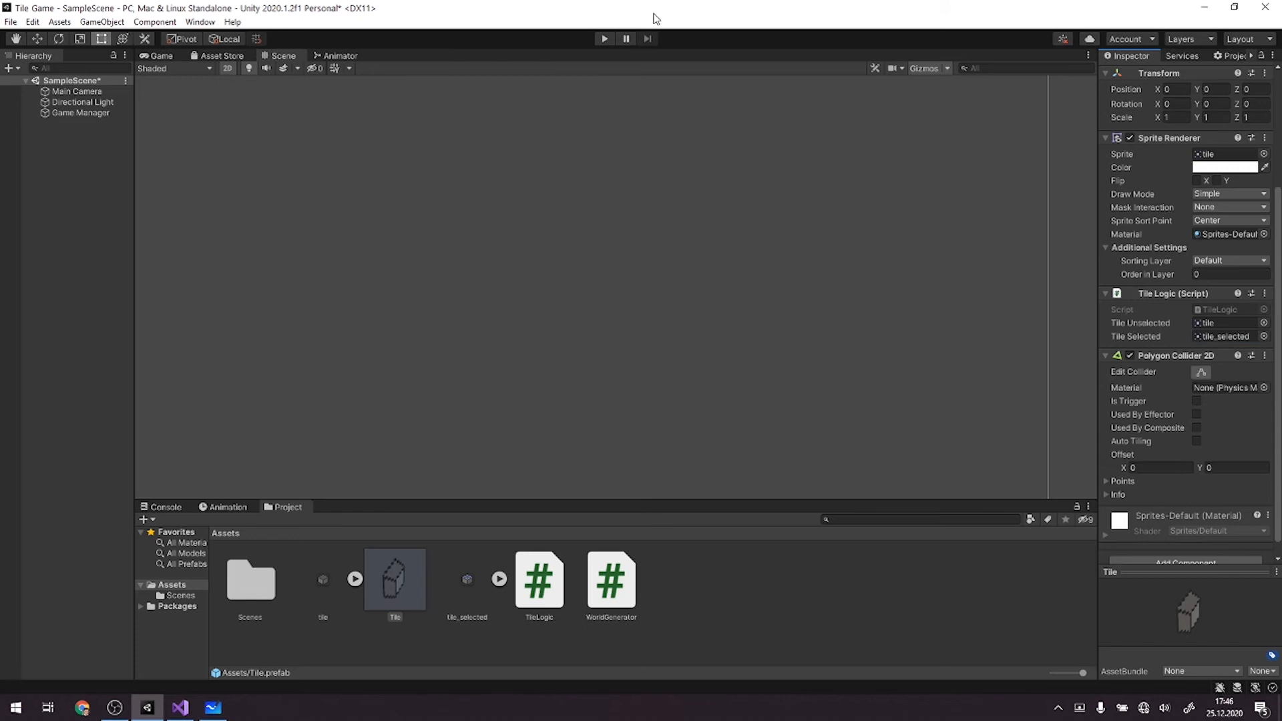
left_click(604, 39)
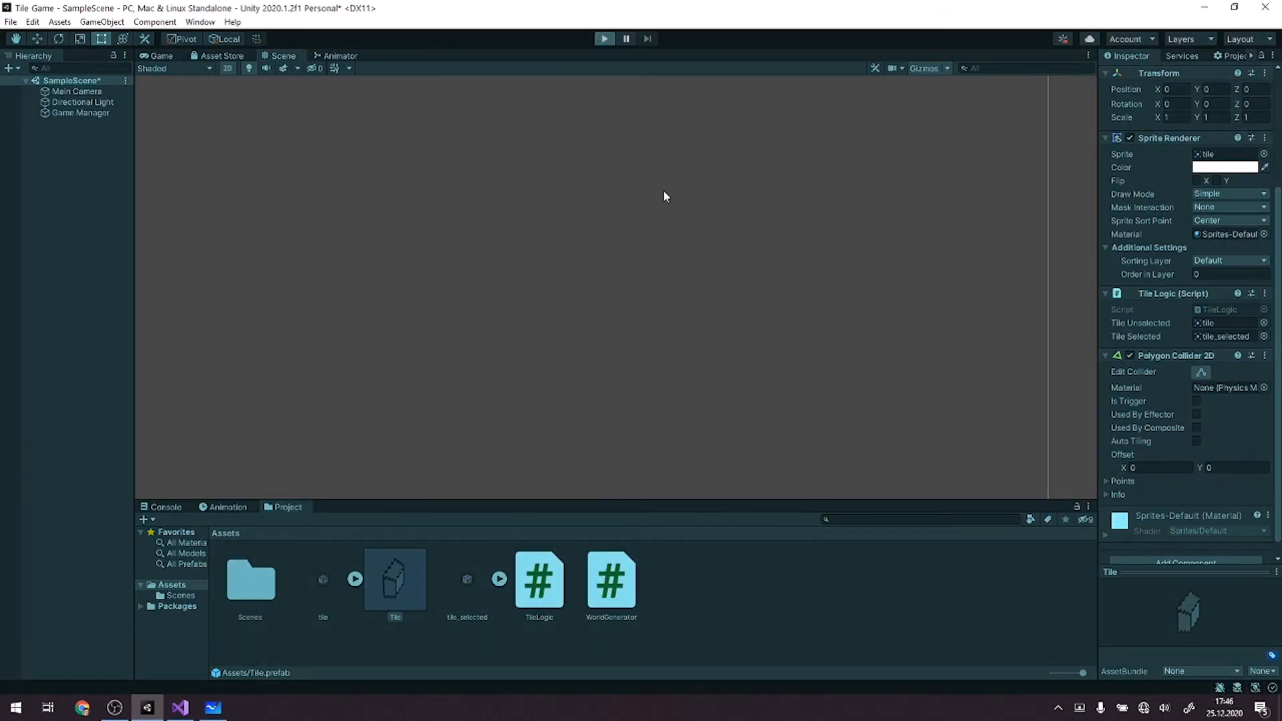
left_click(604, 39)
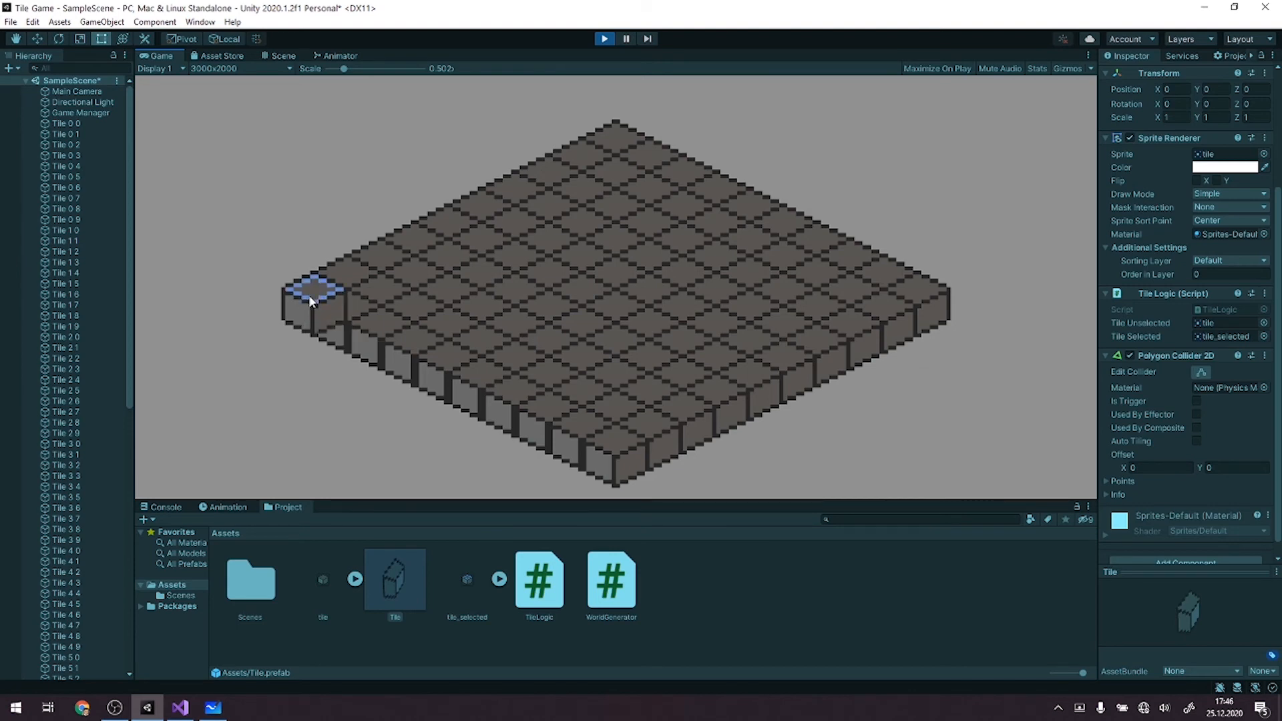
Hover over board tiles to confirm the blue highlight, then stop play mode.
left_click(527, 242)
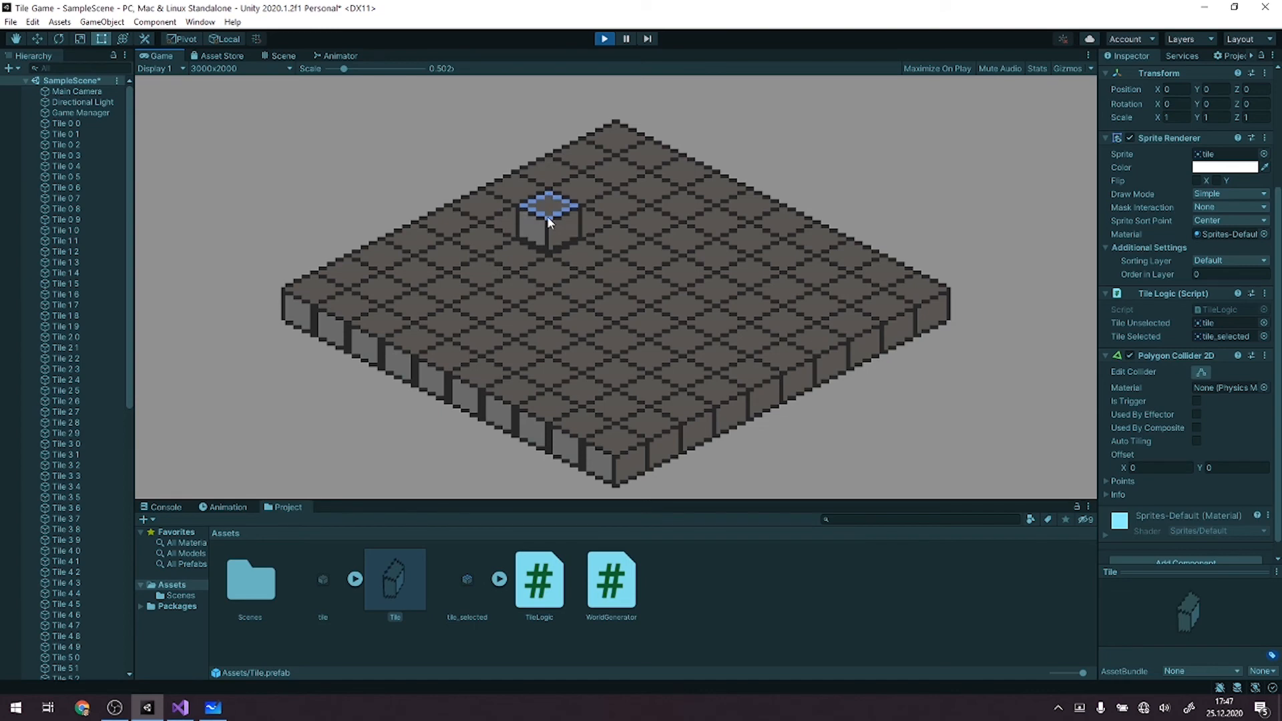
left_click(281, 56)
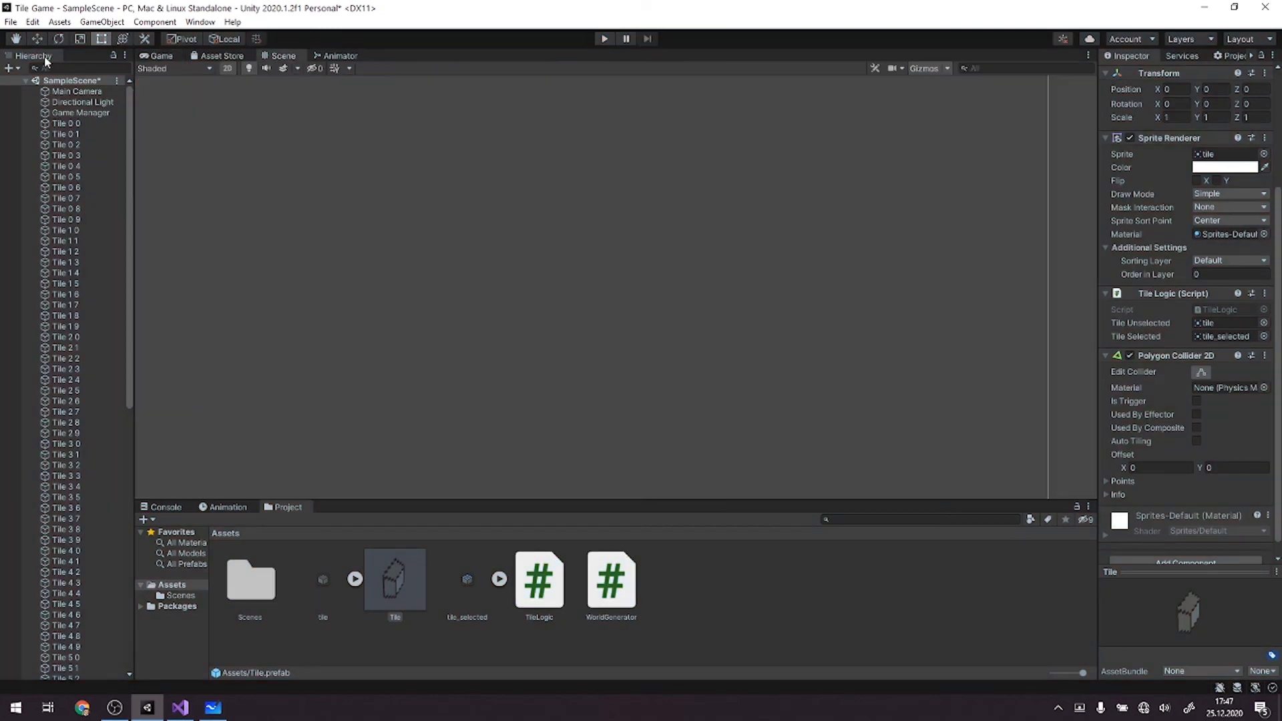
left_click(32, 22)
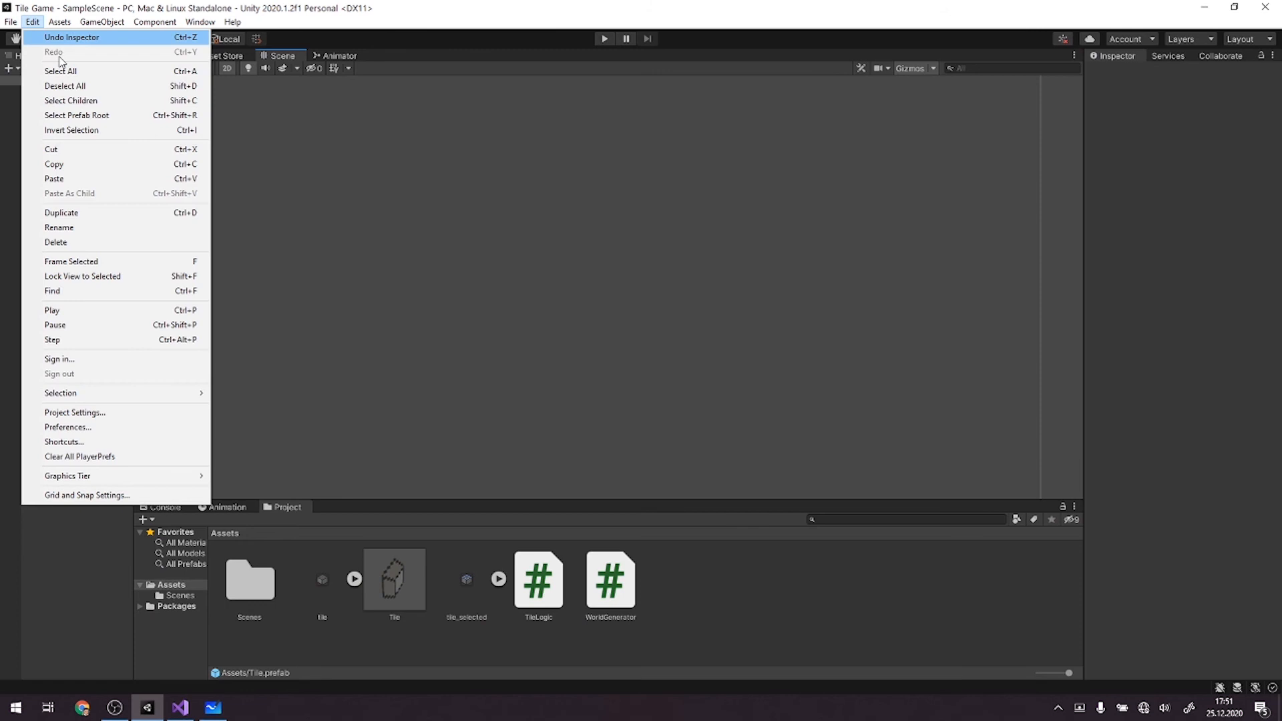
left_click(74, 412)
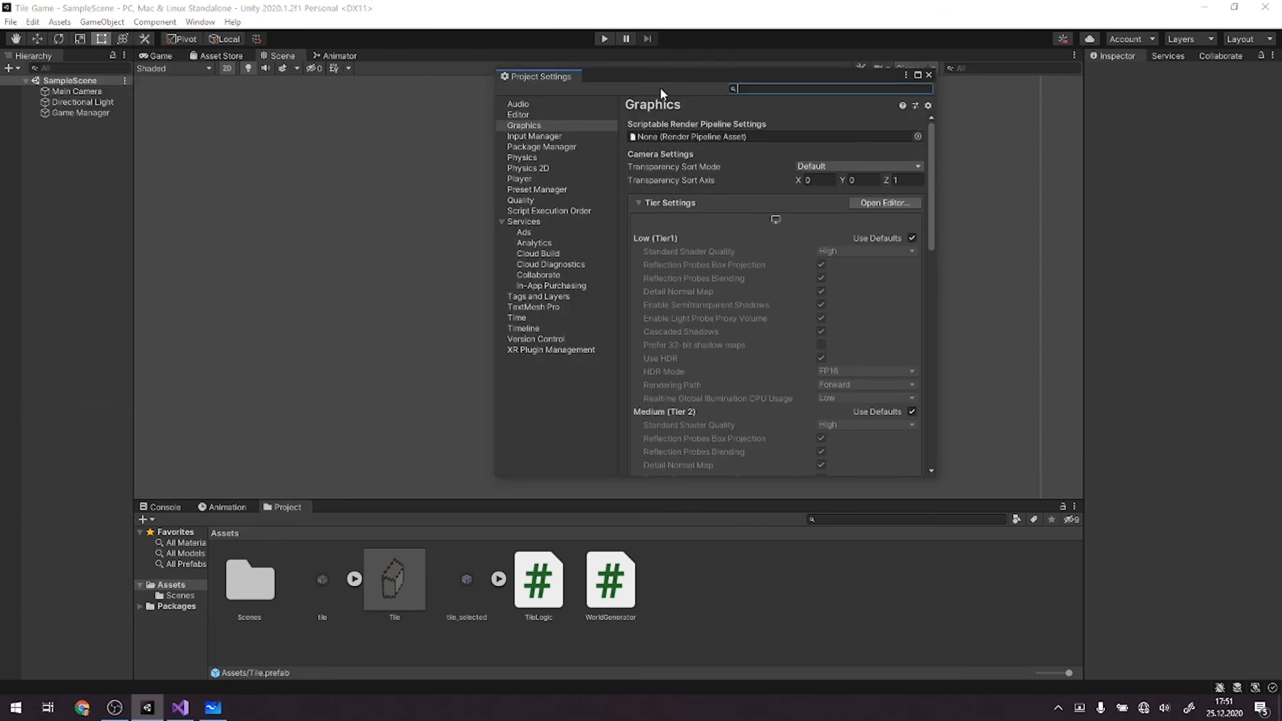
mouse_move(735, 173)
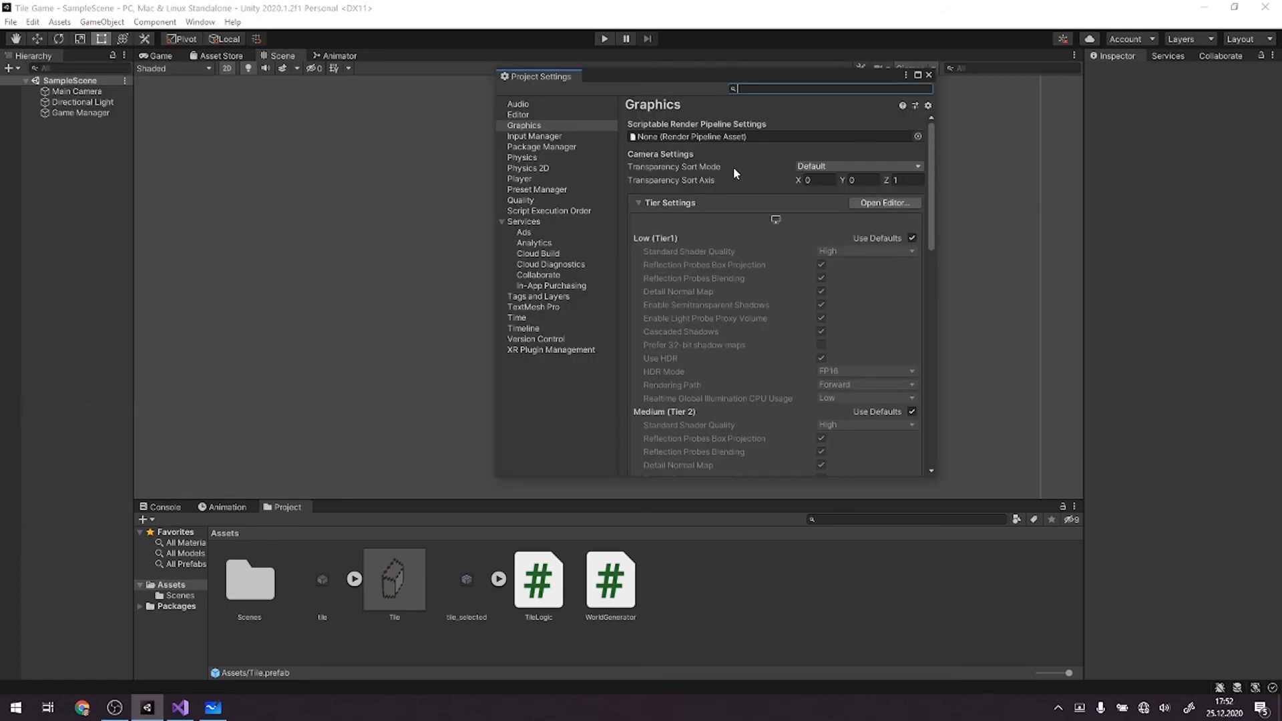
left_click(857, 167)
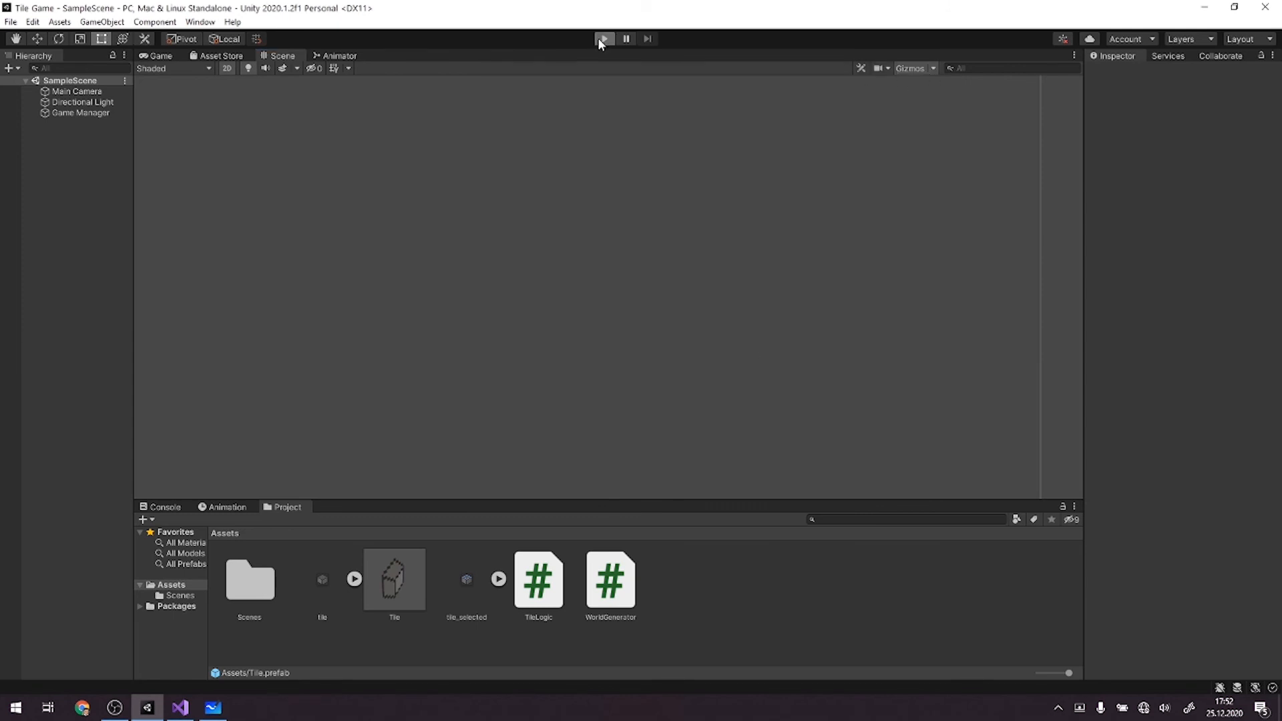
Enter play mode and hover tiles in the Game view to confirm the blue selected highlight.
left_click(604, 39)
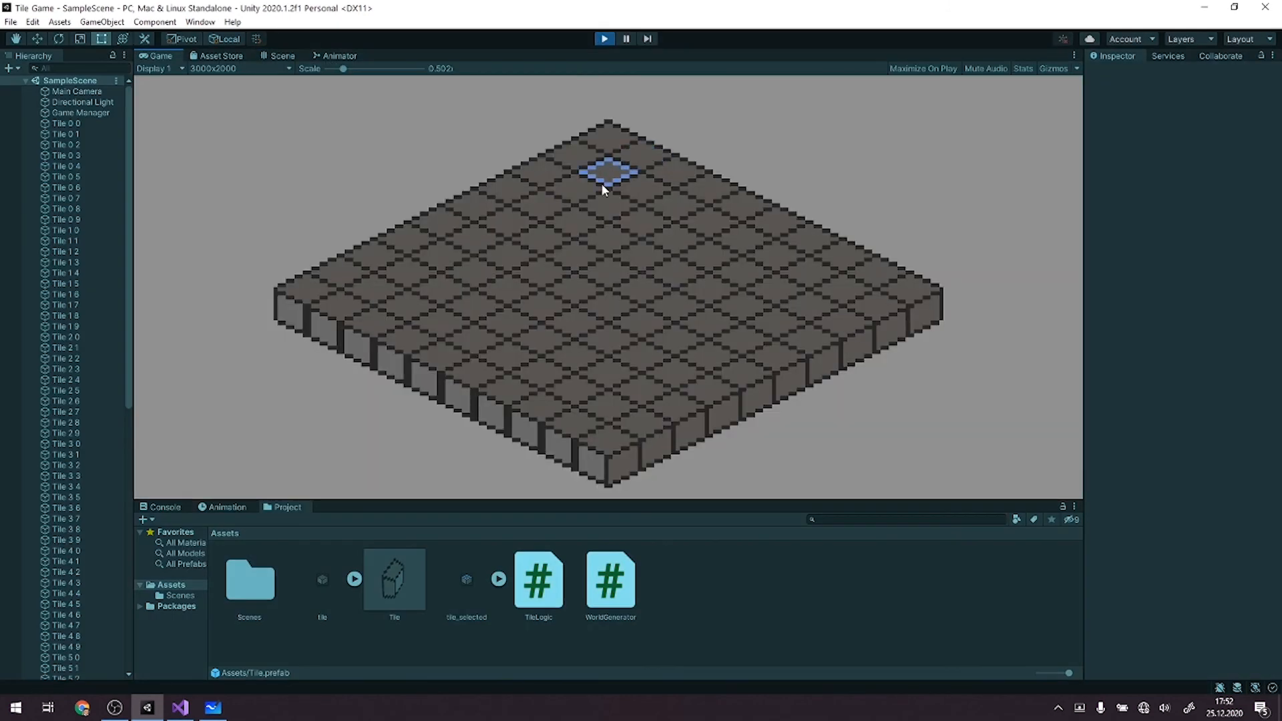
left_click(674, 372)
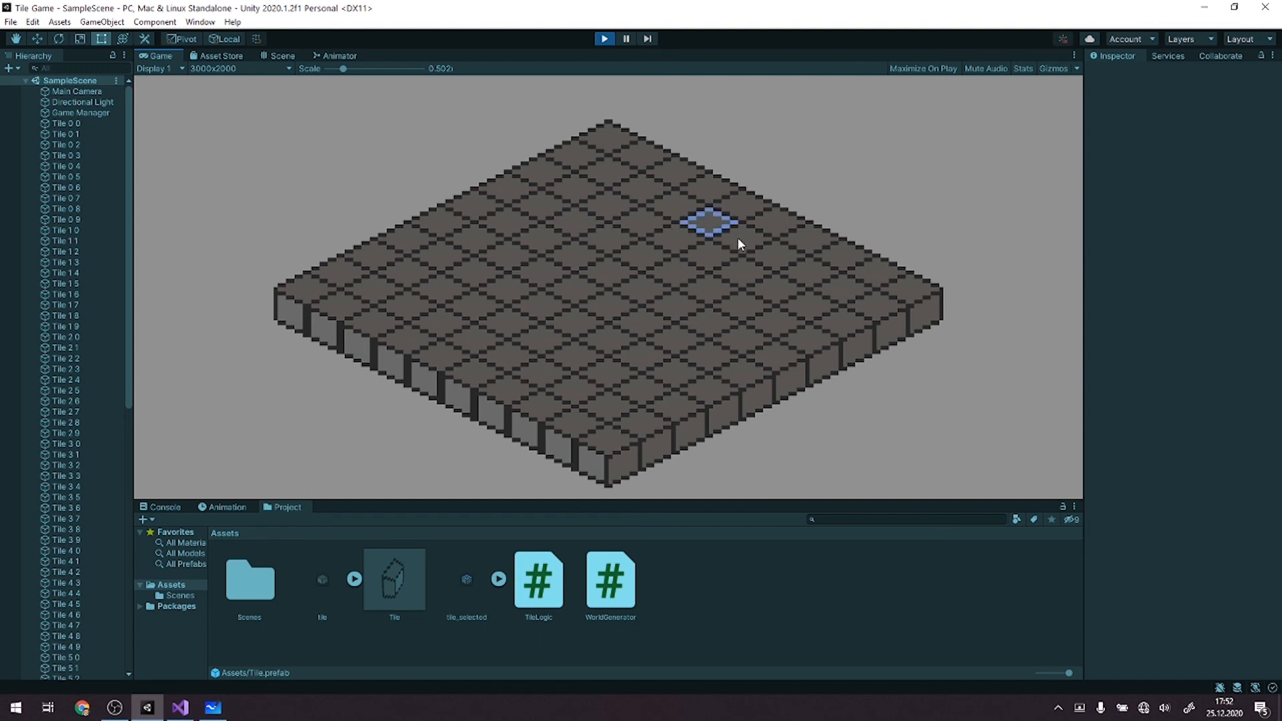
mouse_move(609, 239)
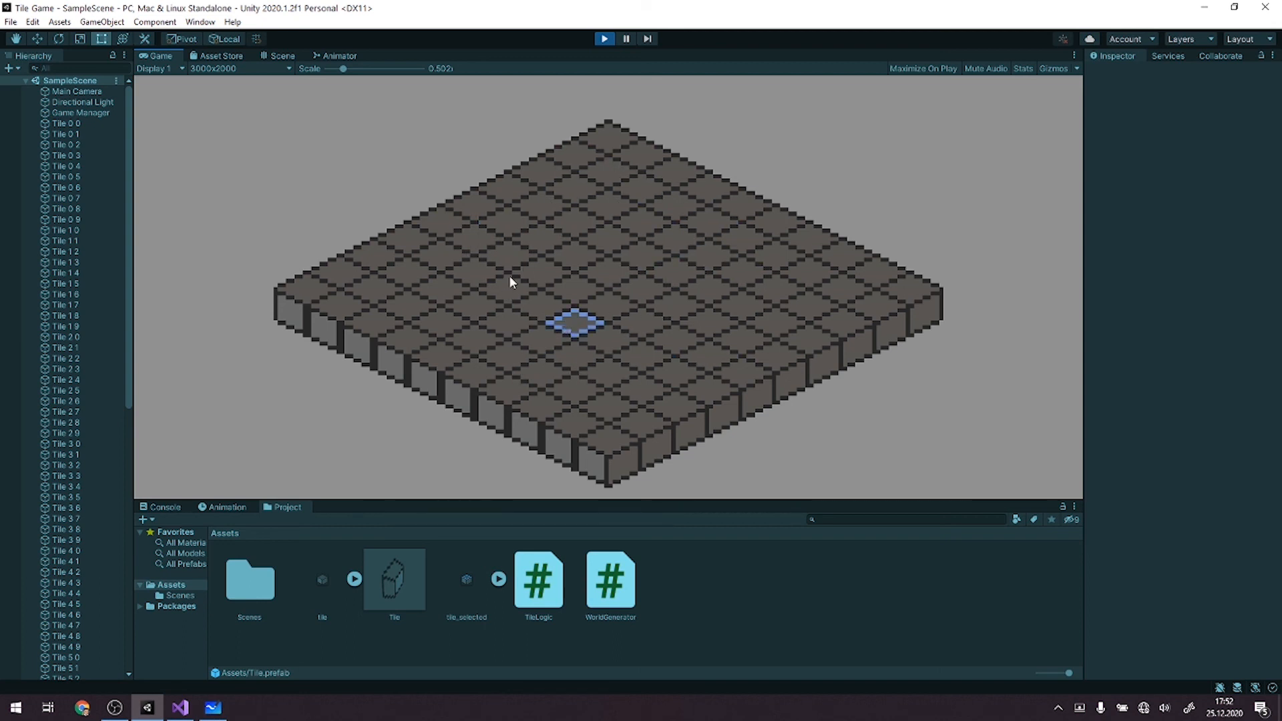
left_click(607, 272)
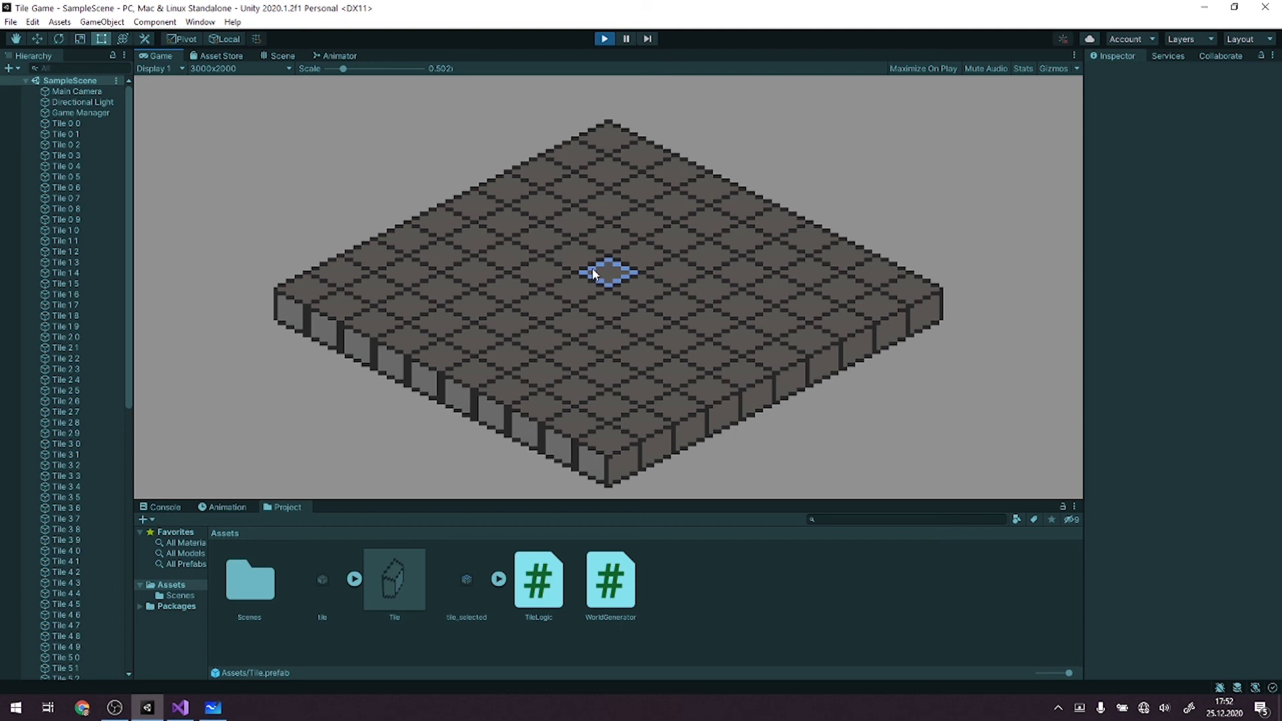
mouse_move(576, 252)
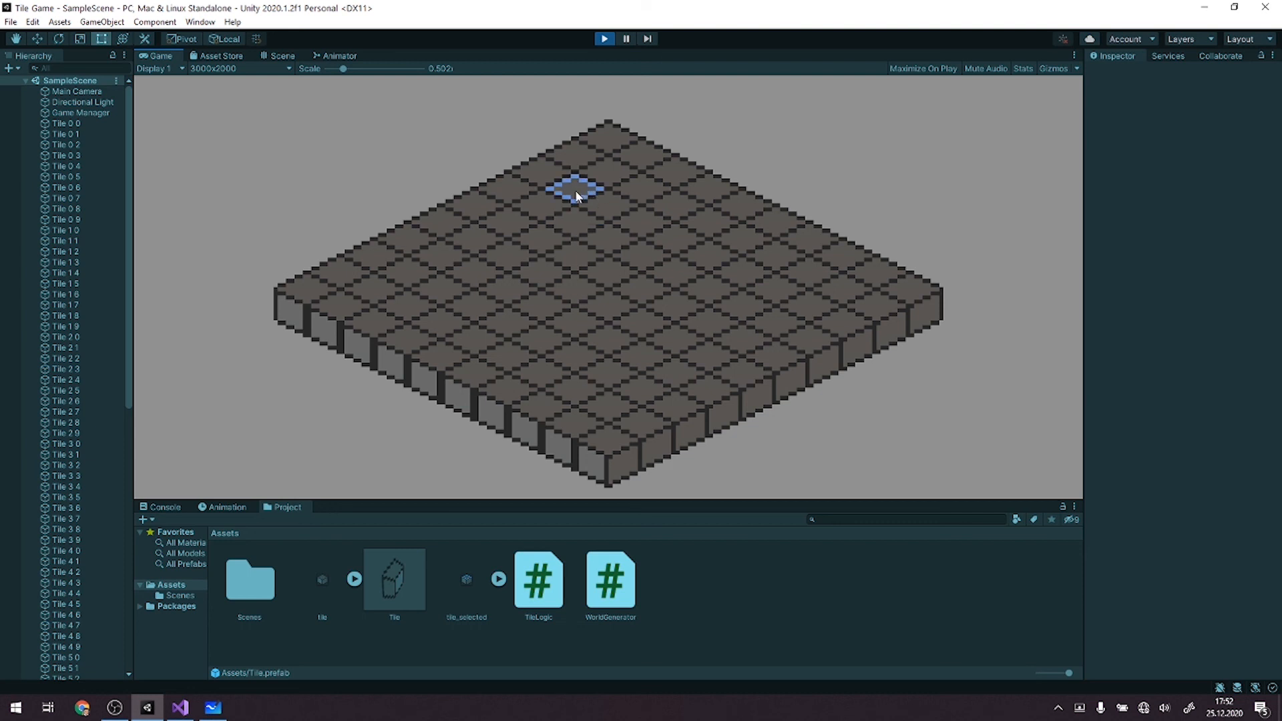
mouse_move(605, 203)
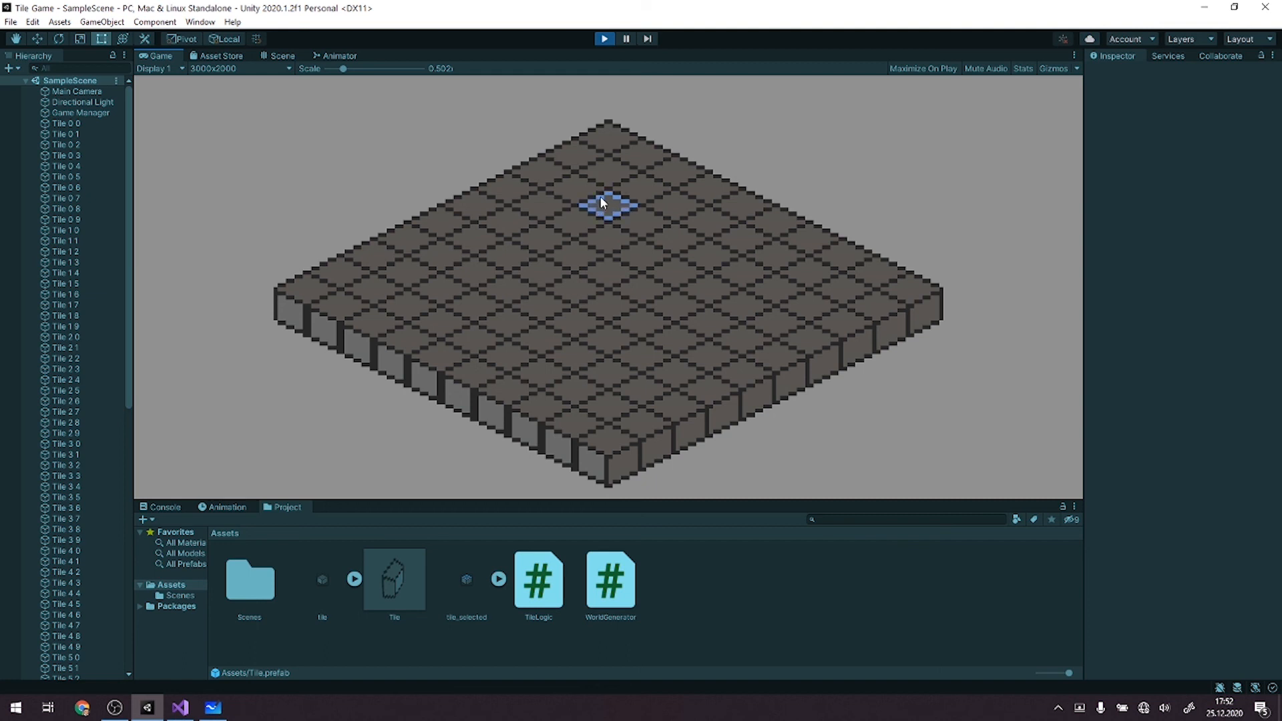